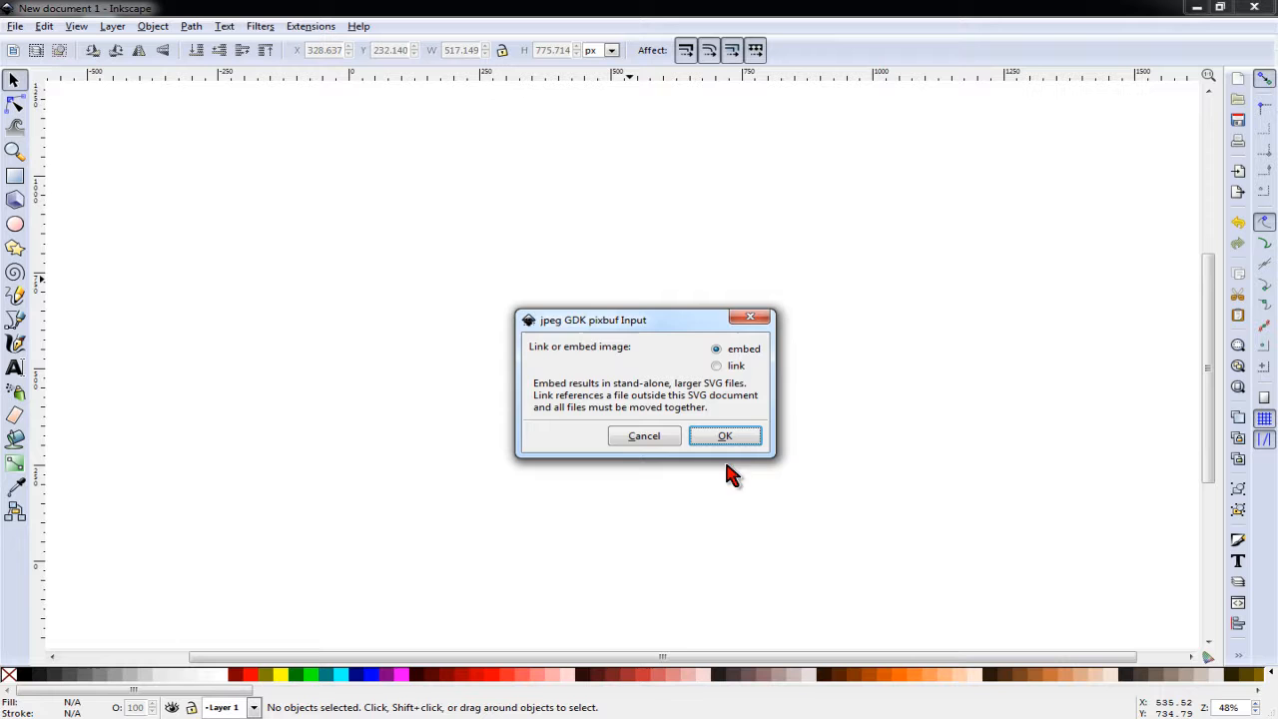
- Embed the imported portrait JPEG and position it near the page's top-left at full size
click(723, 436)
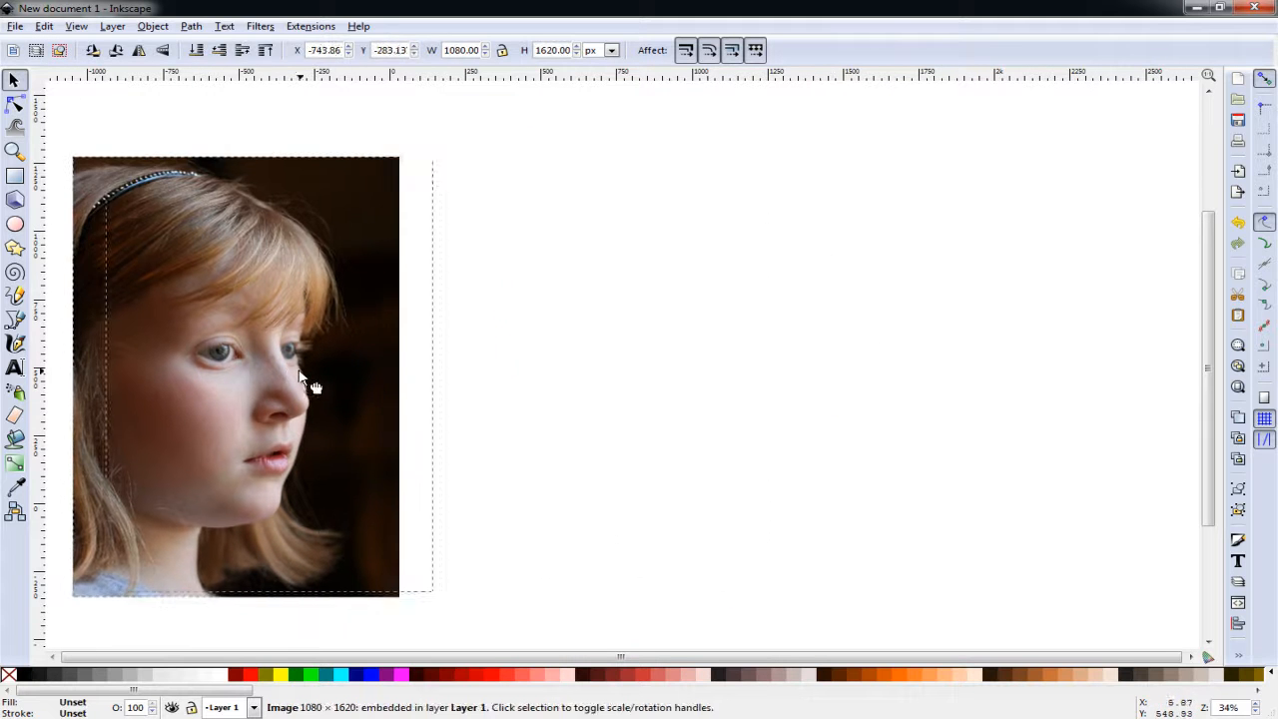
drag(315, 389, 330, 376)
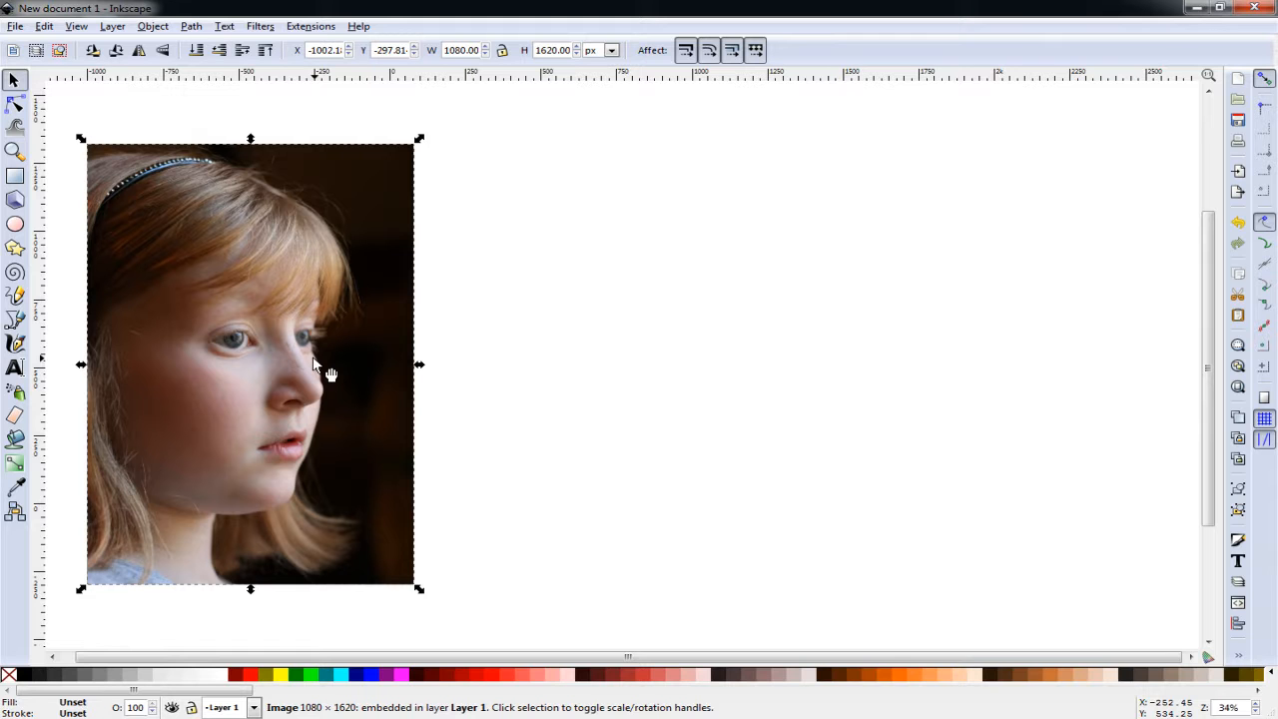
mouse_move(325, 367)
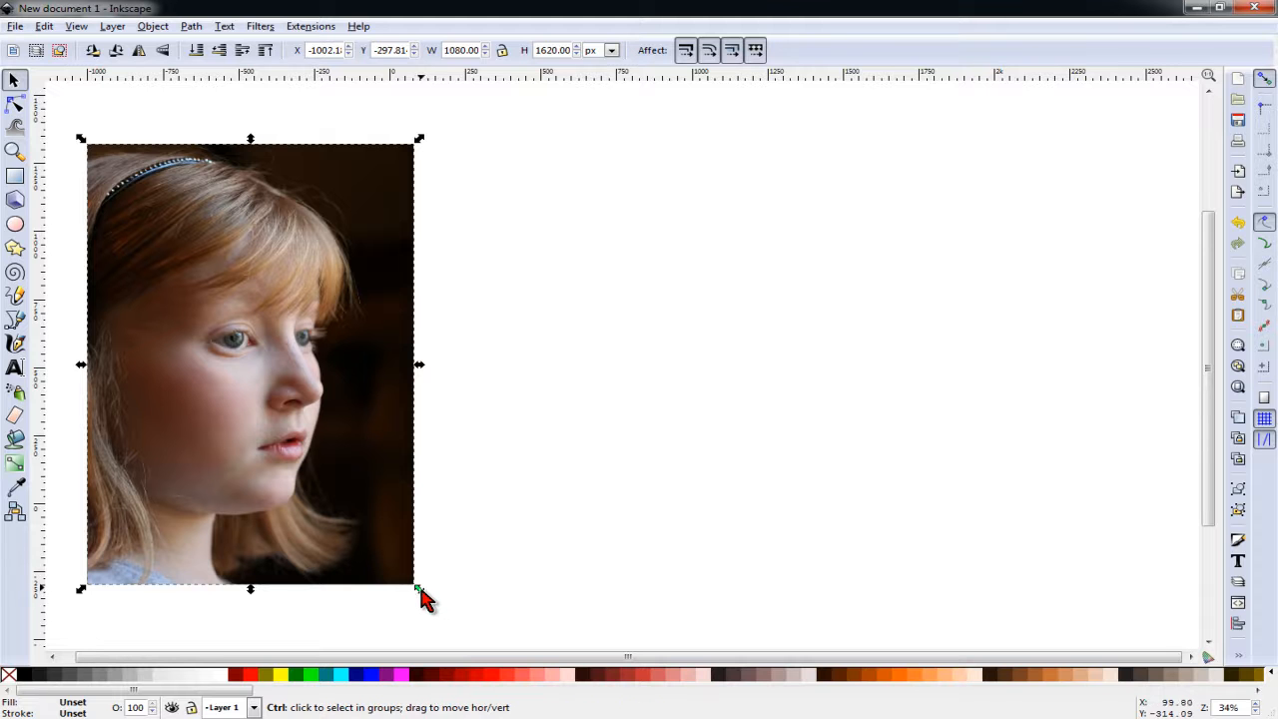
drag(419, 589, 255, 372)
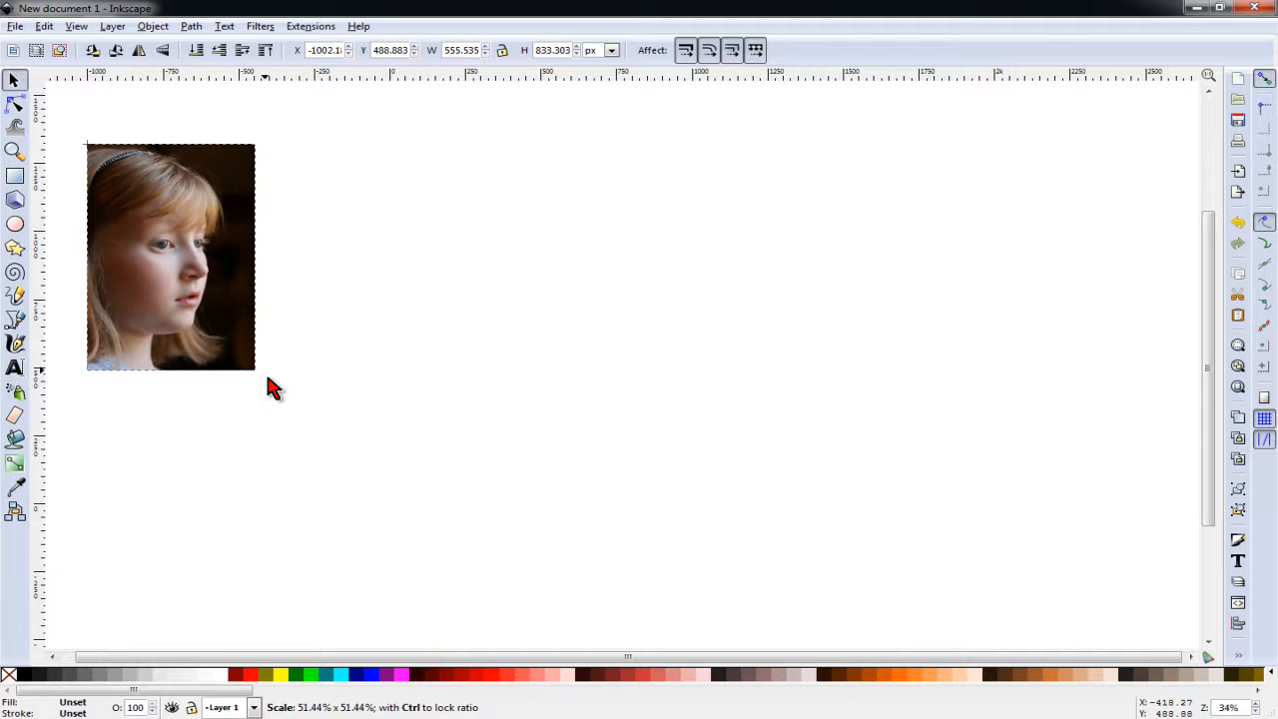
drag(256, 370, 407, 576)
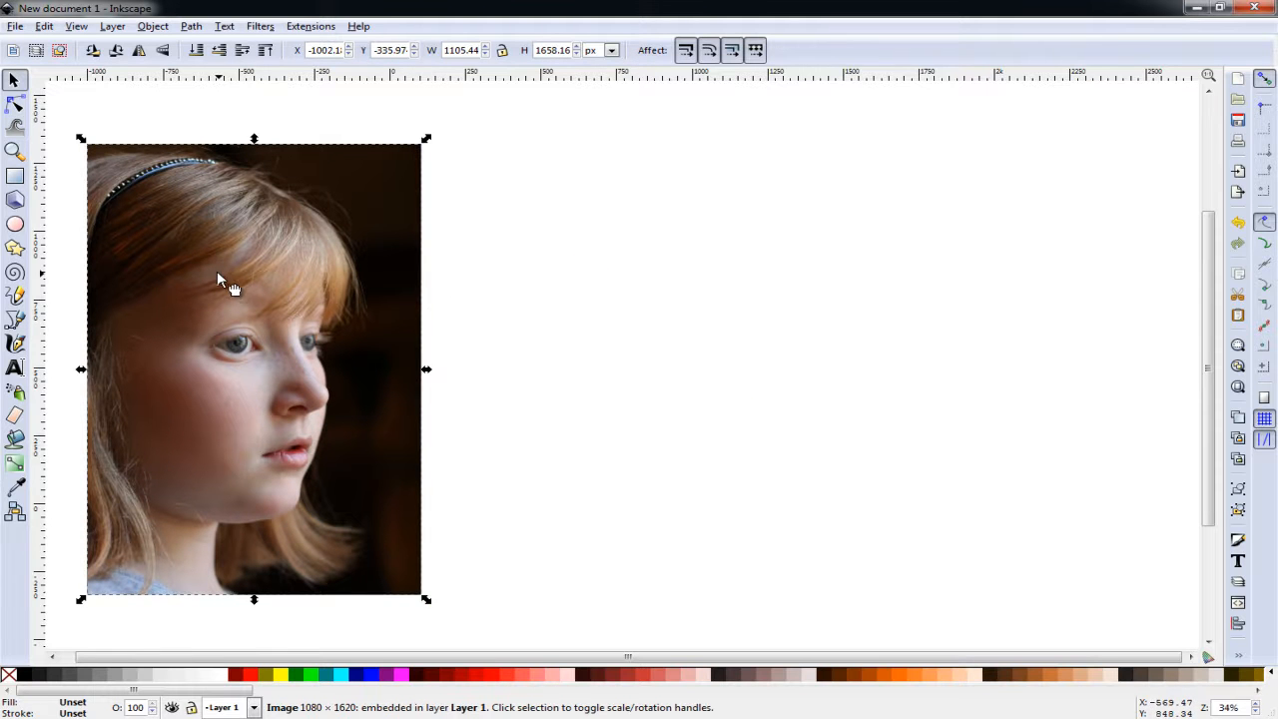
- Trace the photo with Trace Bitmap using Grays, 5 scans, Smooth and Stack scans
click(192, 26)
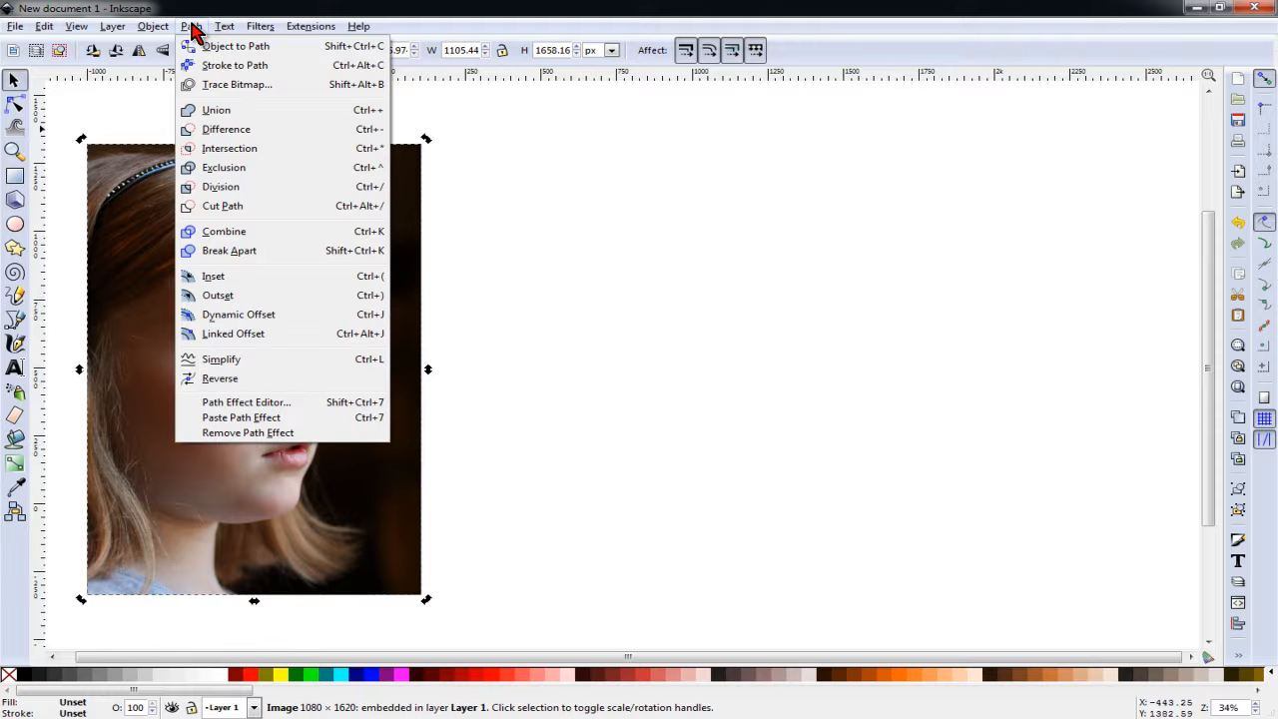
click(237, 84)
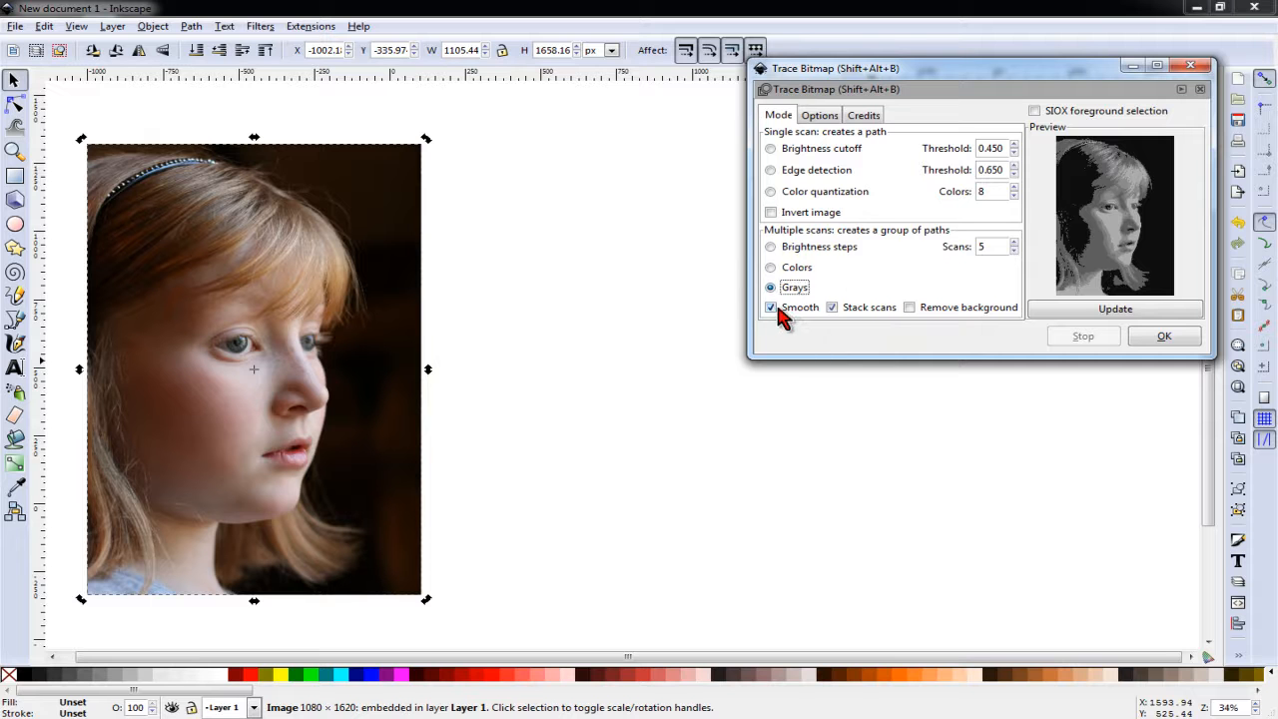
click(771, 308)
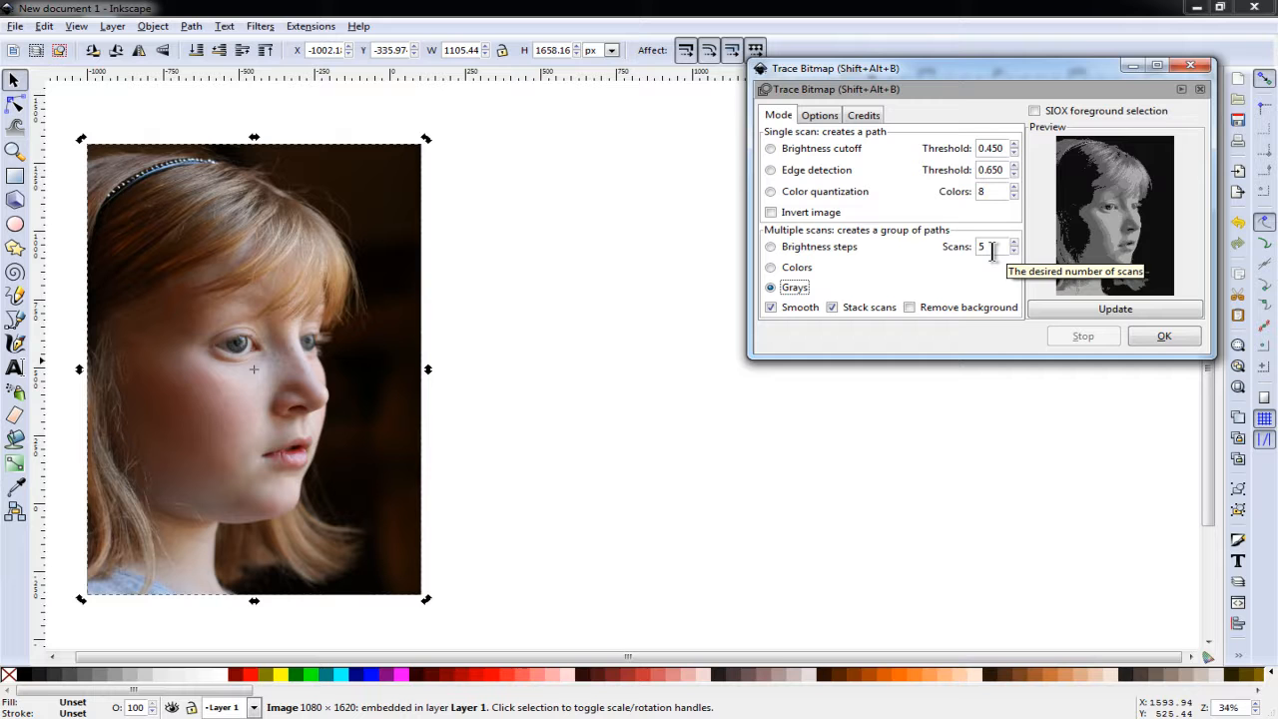
click(1114, 308)
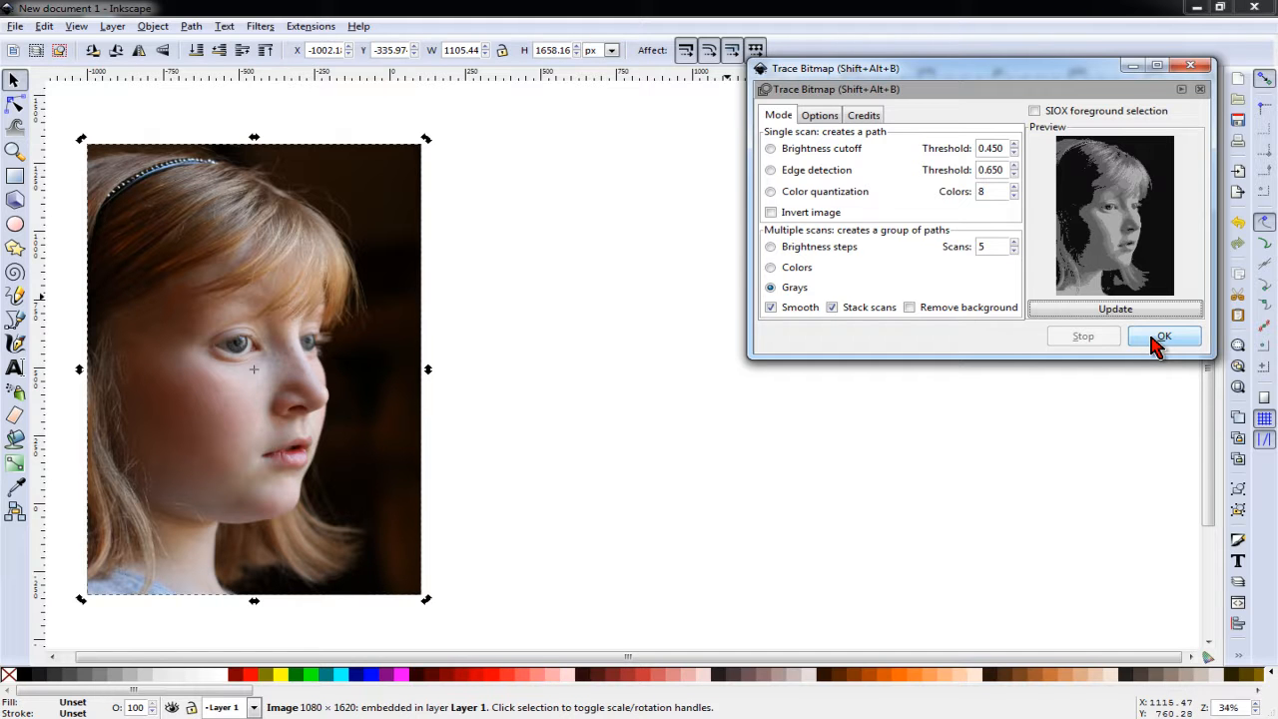
click(1163, 335)
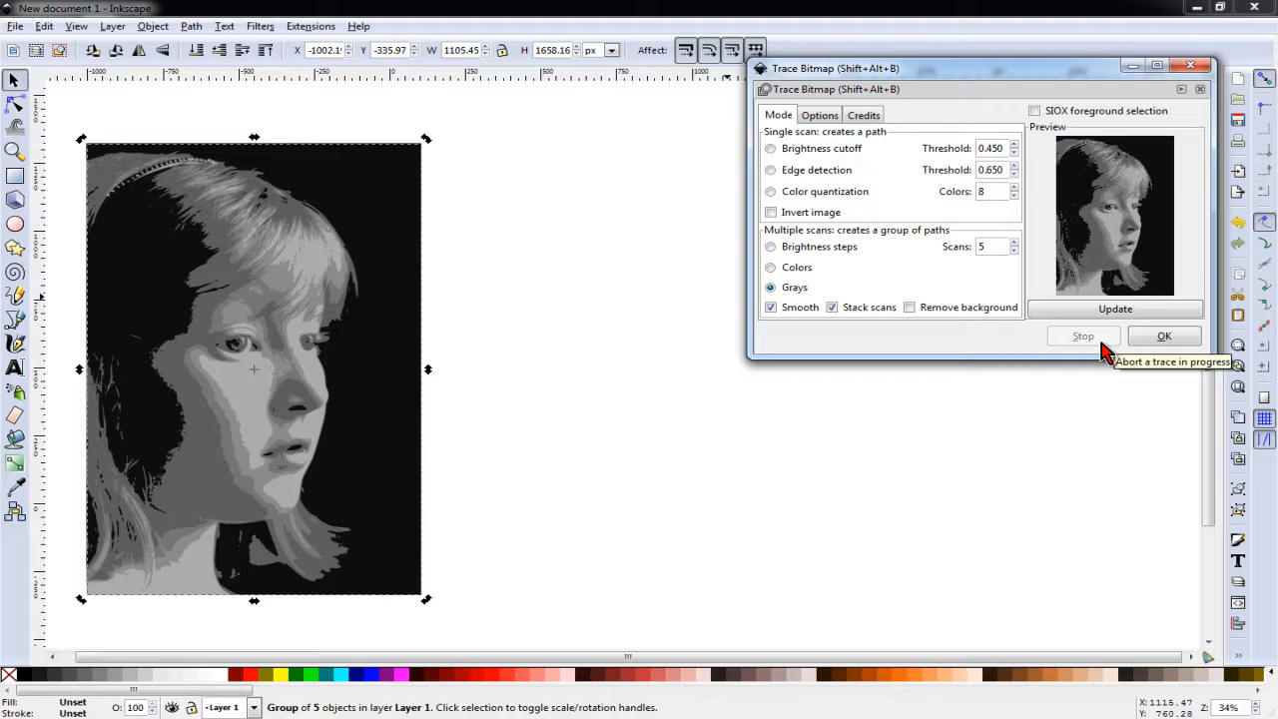
mouse_move(1164, 336)
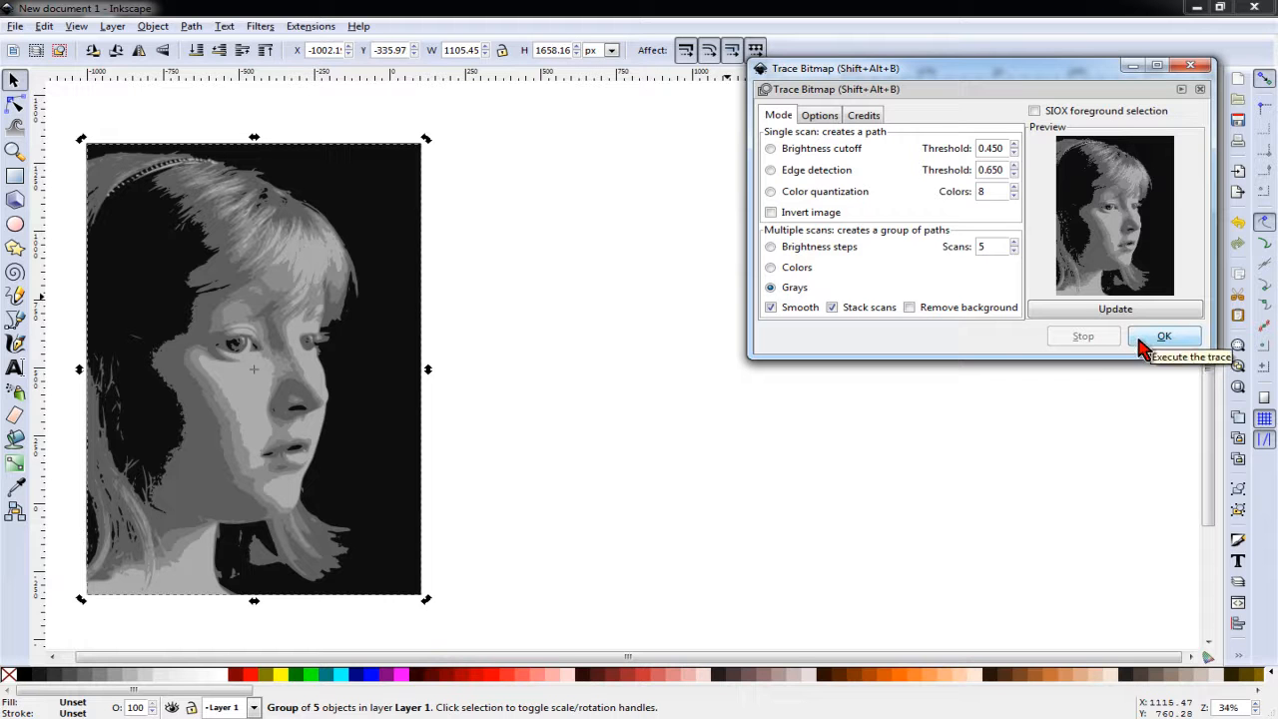
click(1163, 336)
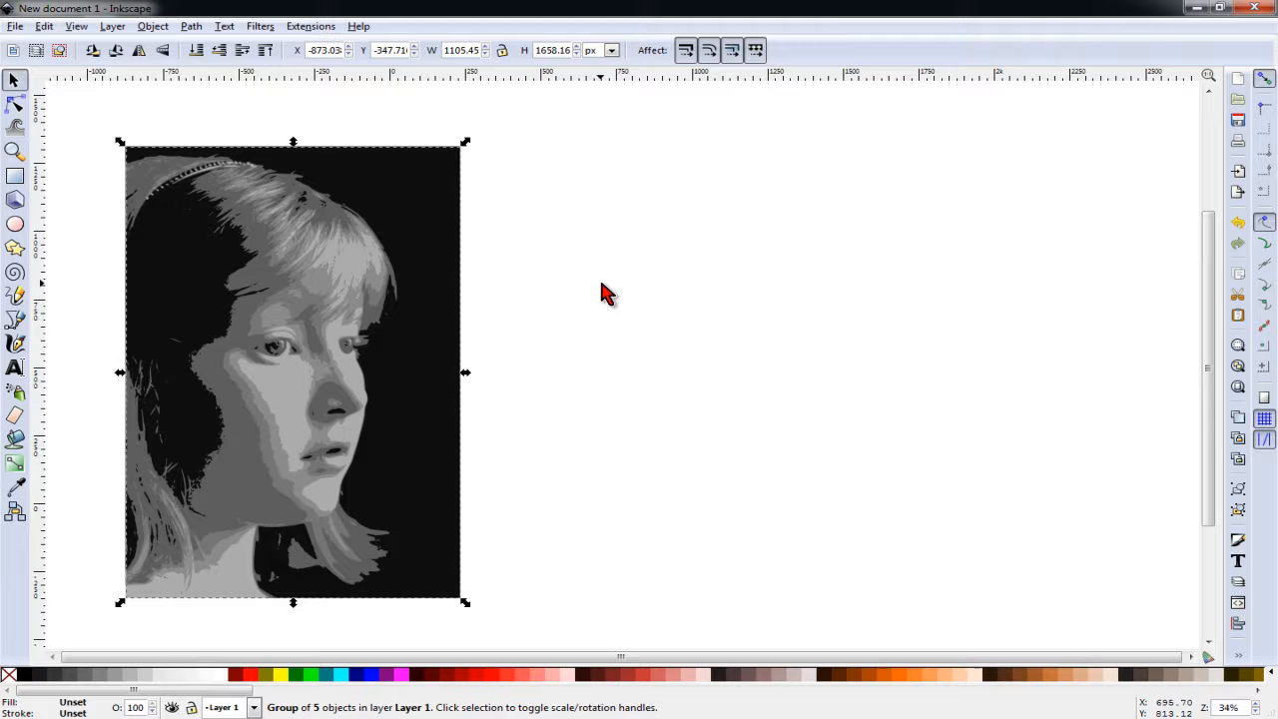
- Ungroup the traced result and drag the grey shade layers apart side by side
click(152, 26)
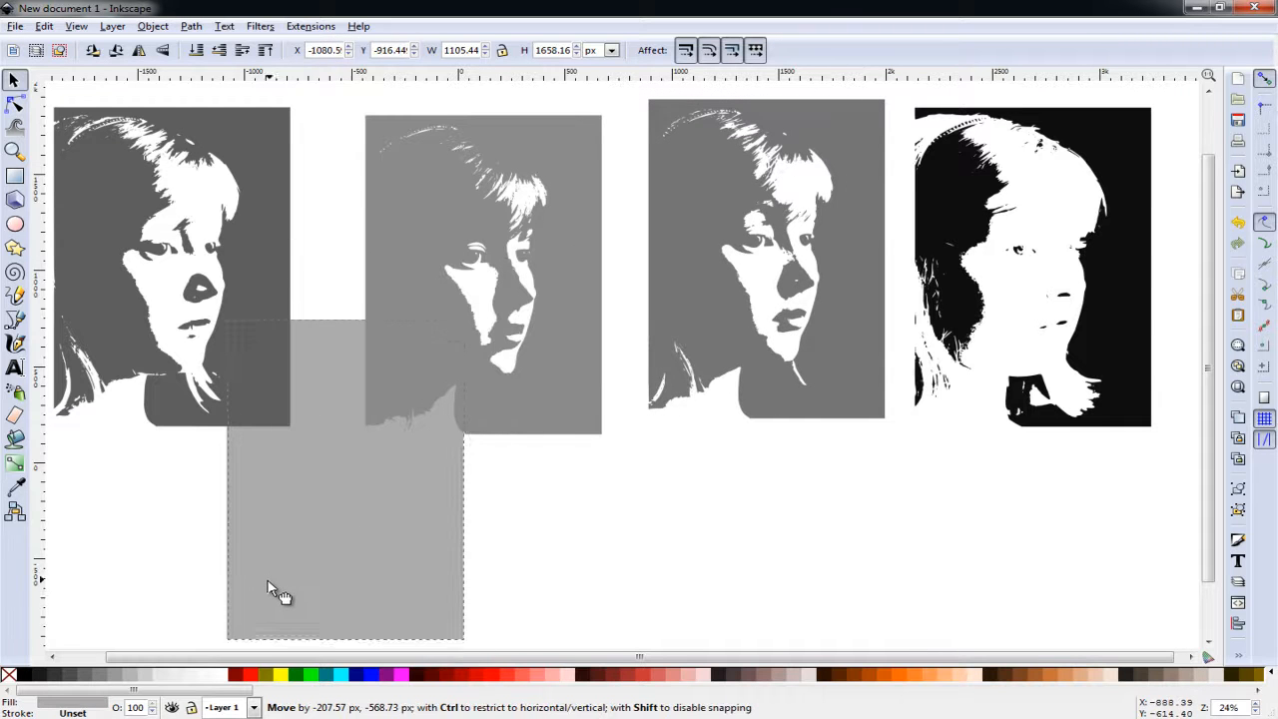
drag(284, 589, 309, 615)
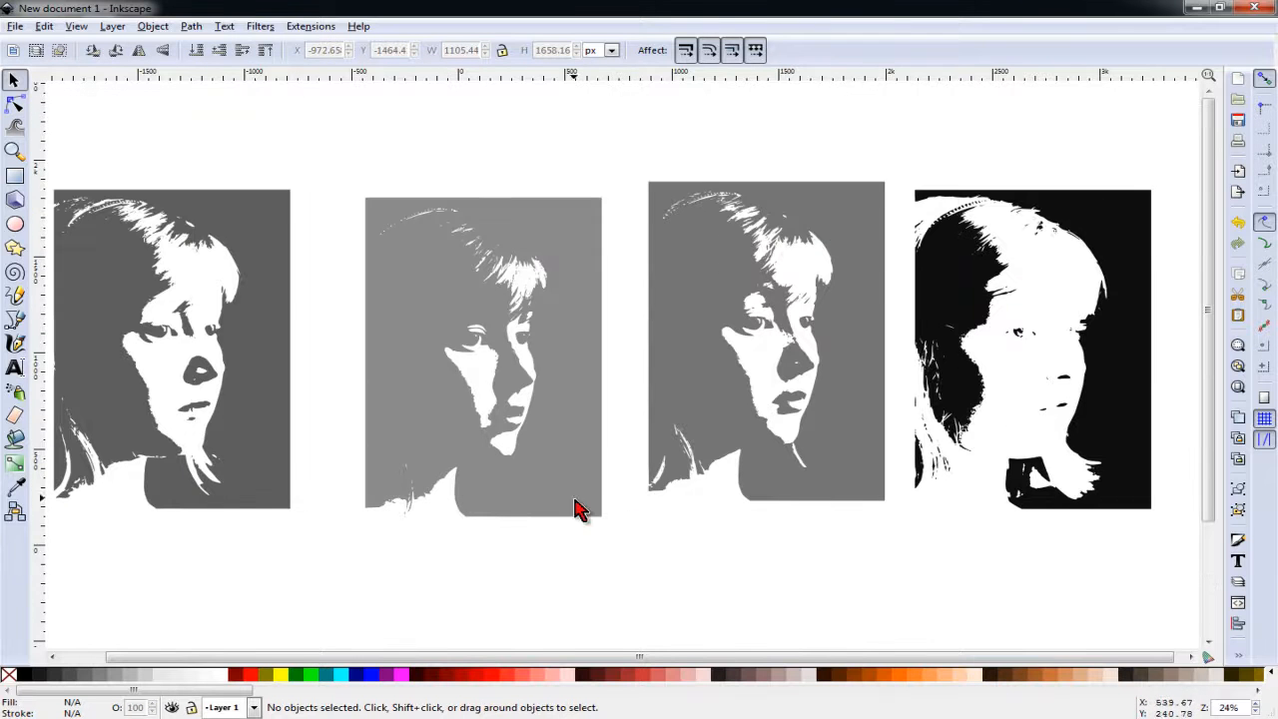
- Reorder the light grey layer with Object > Raise/Lower and place it onto the darker grey layer
drag(172, 339, 229, 347)
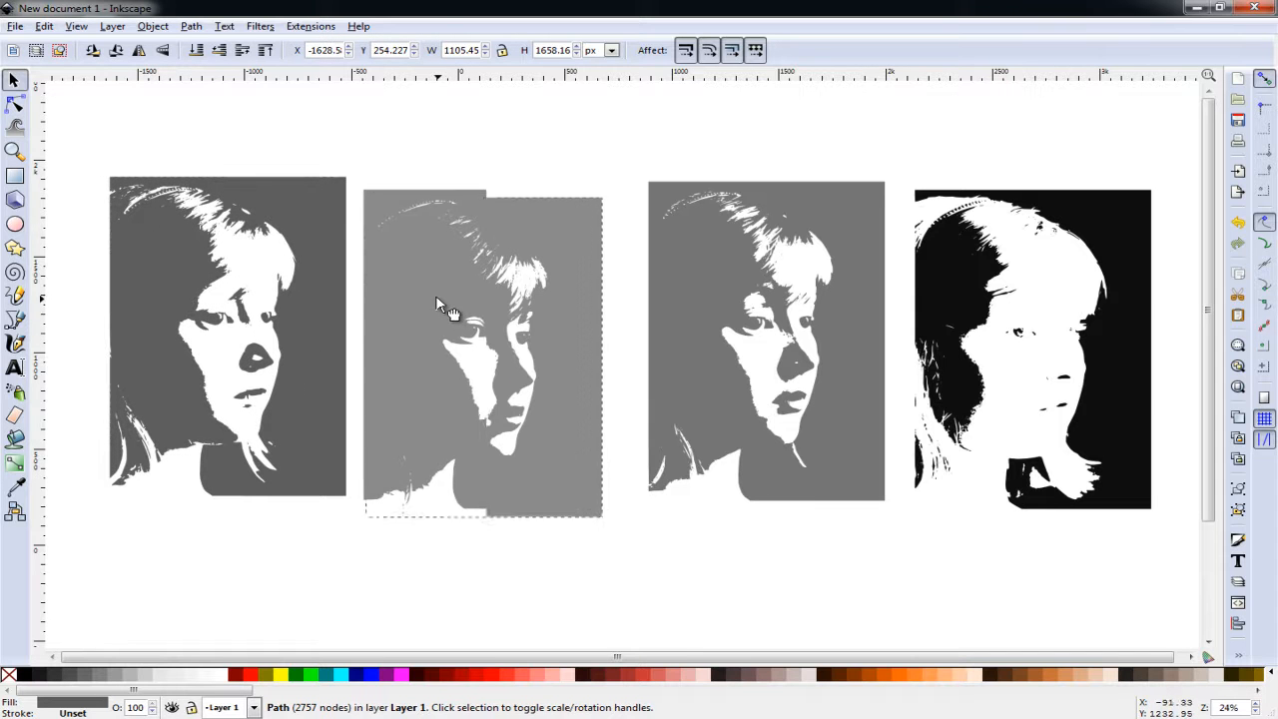
click(162, 50)
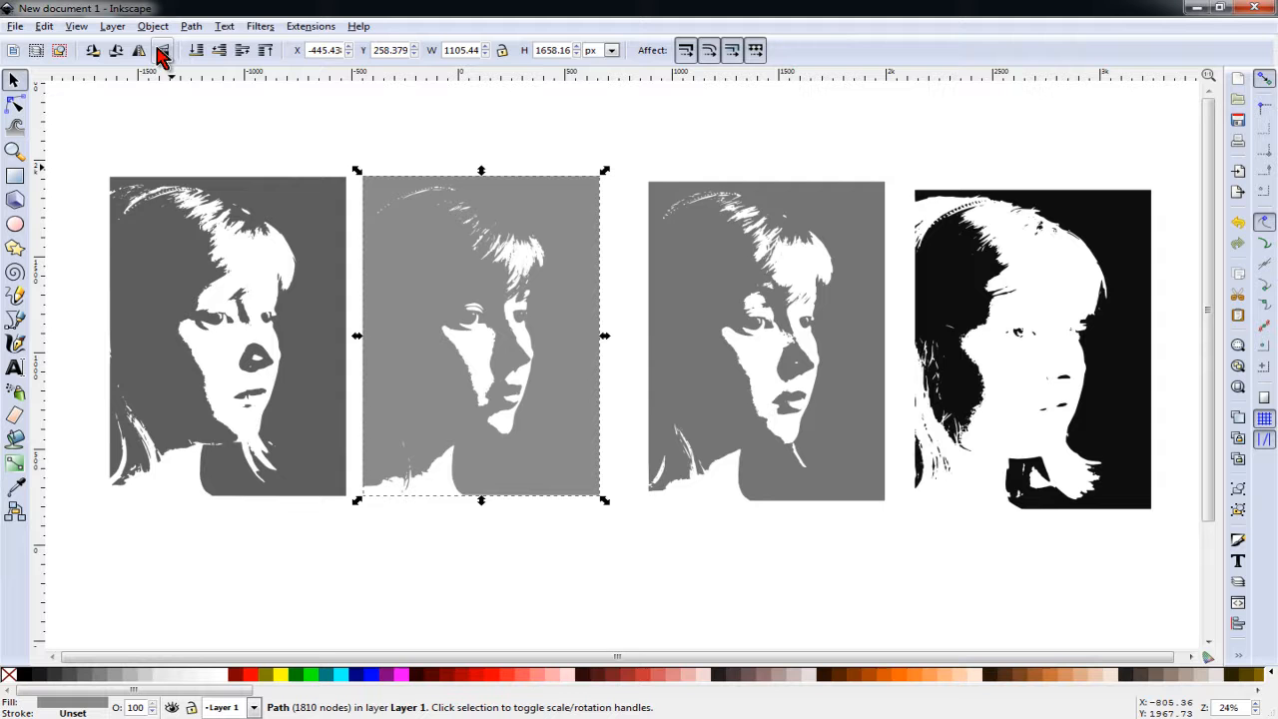
click(152, 26)
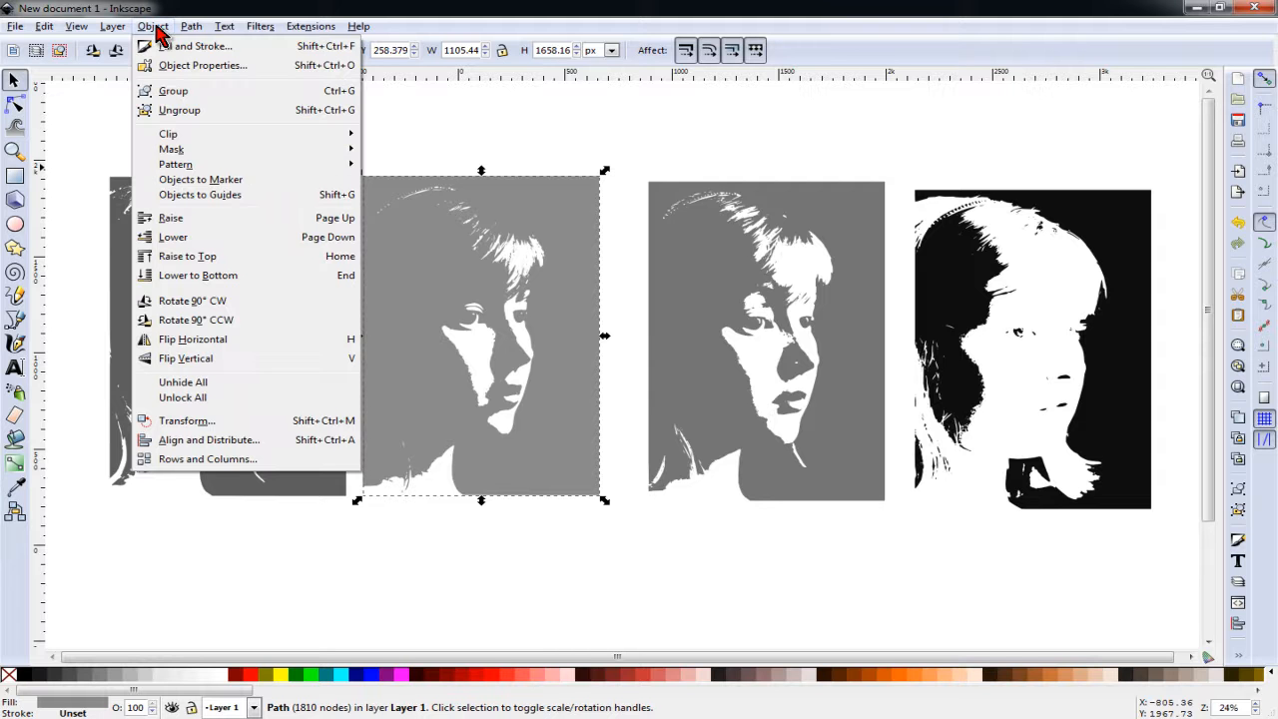
mouse_move(188, 255)
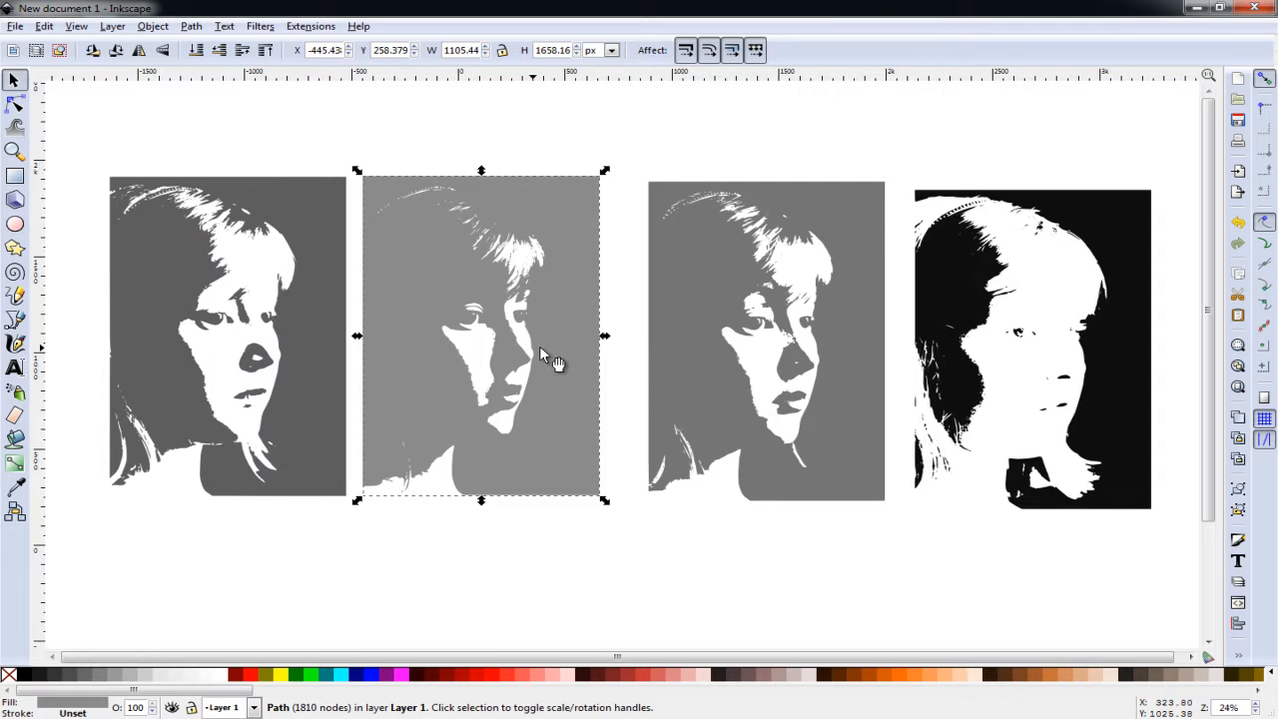
mouse_move(547, 359)
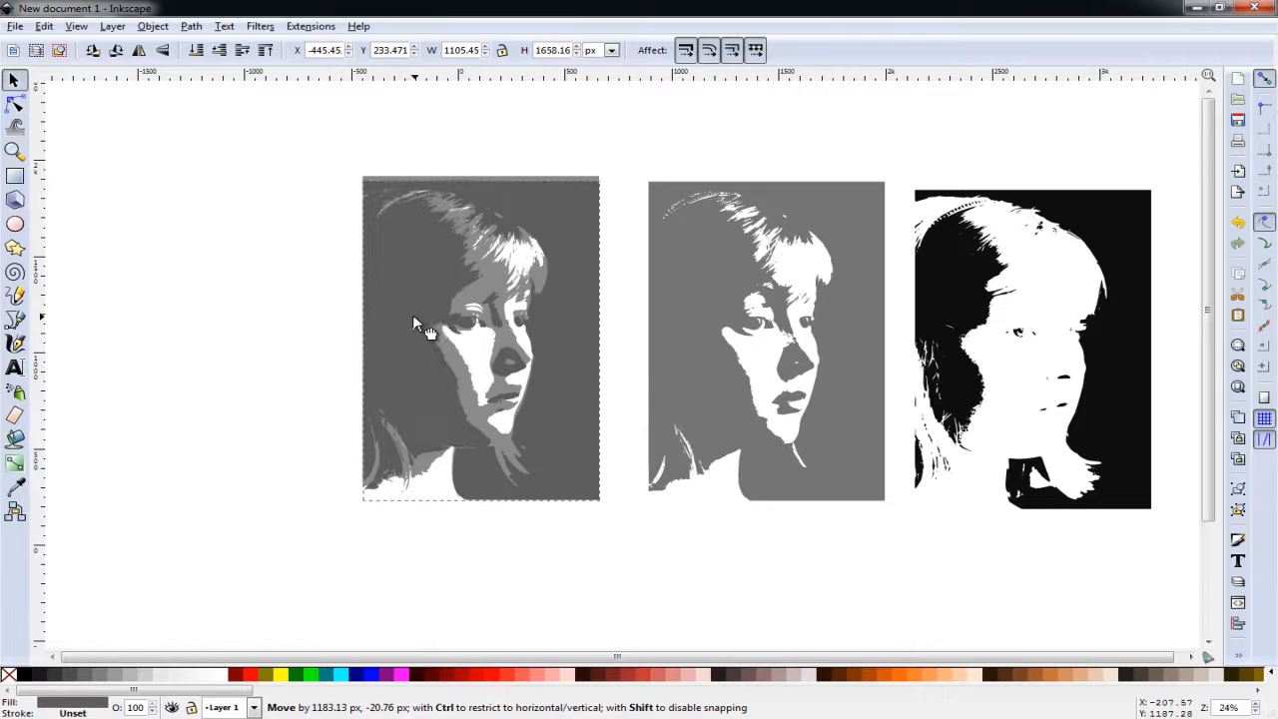
drag(419, 329, 417, 316)
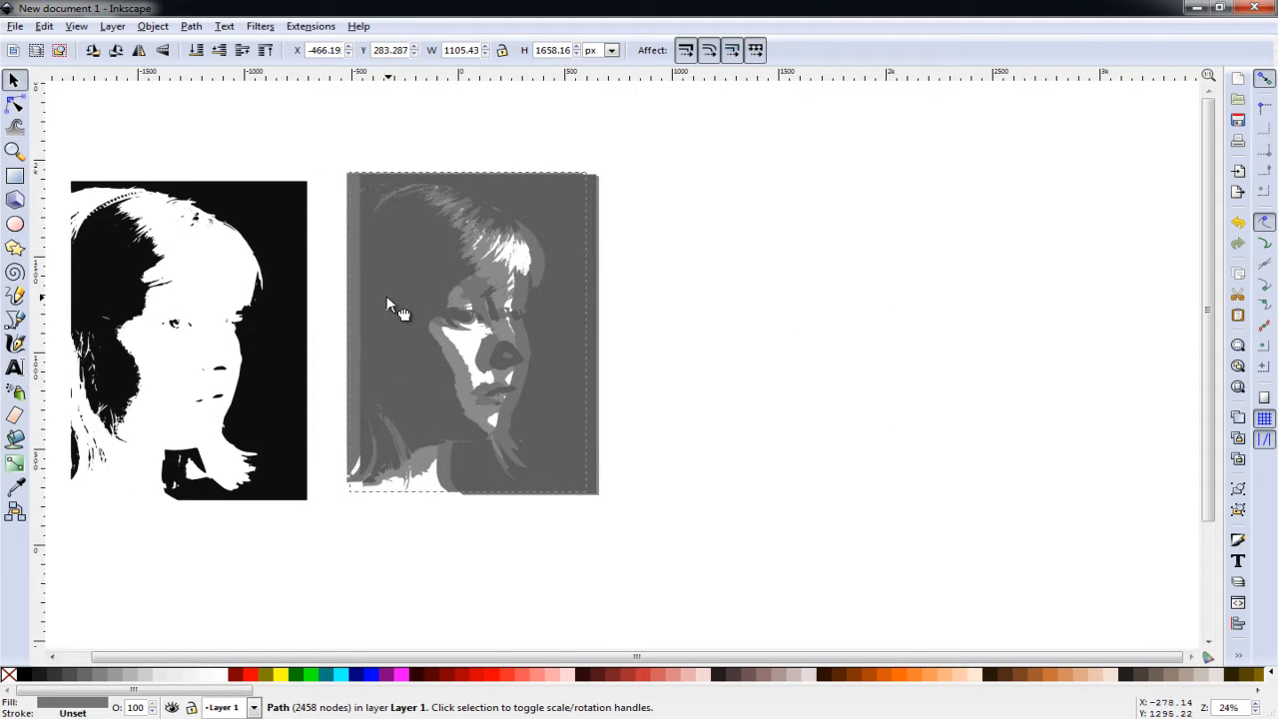
drag(390, 304, 420, 317)
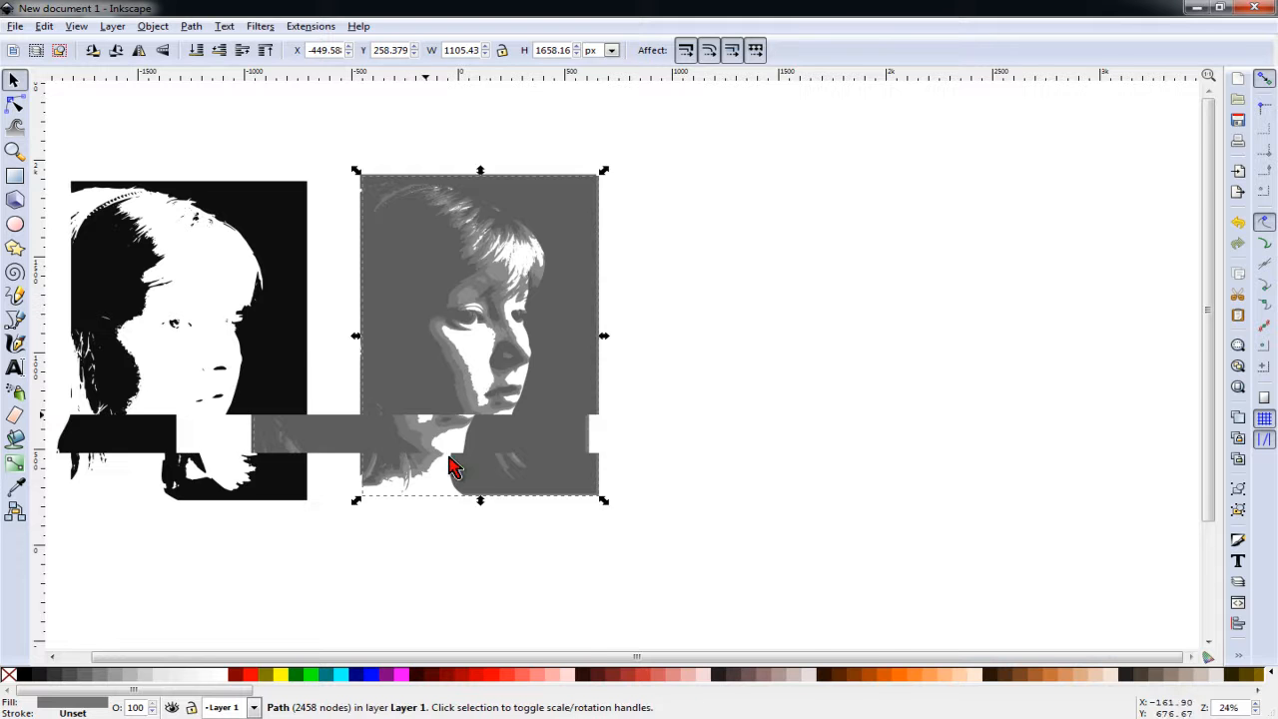
- Set one grey layer aside and slide the black layer under the grey stack to complete the portrait
scroll(down, 3)
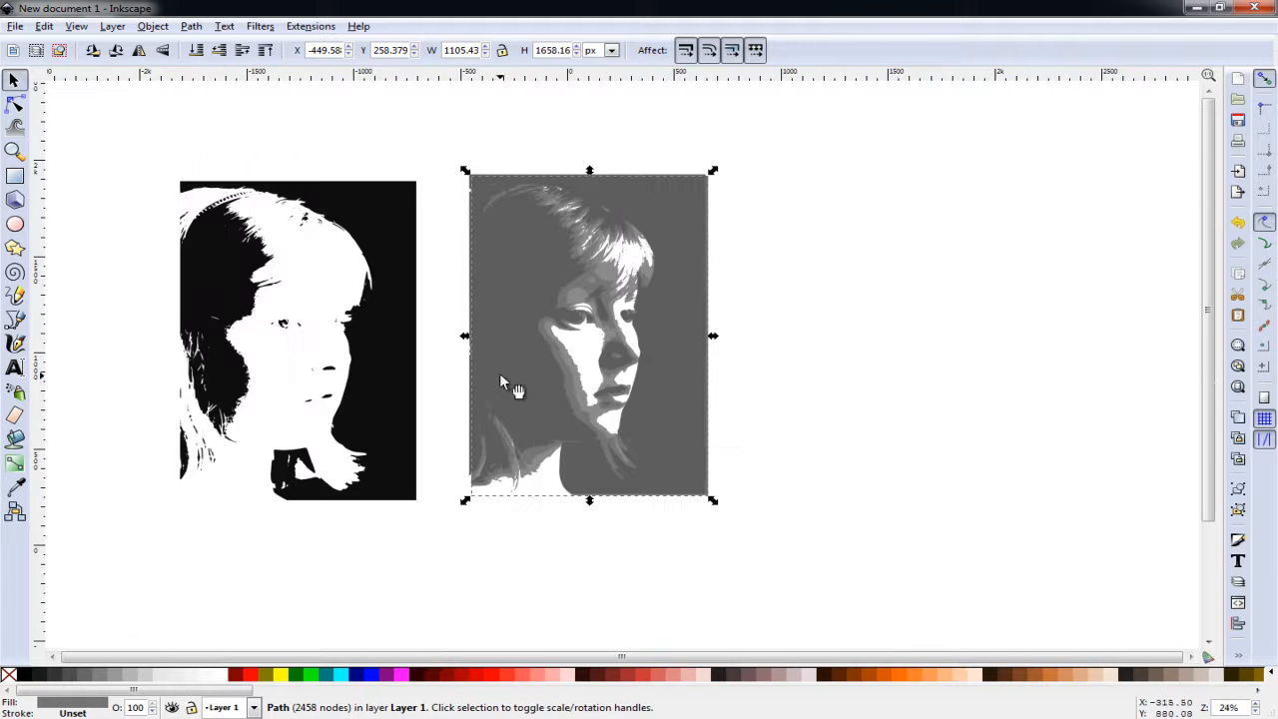
drag(589, 335, 1010, 324)
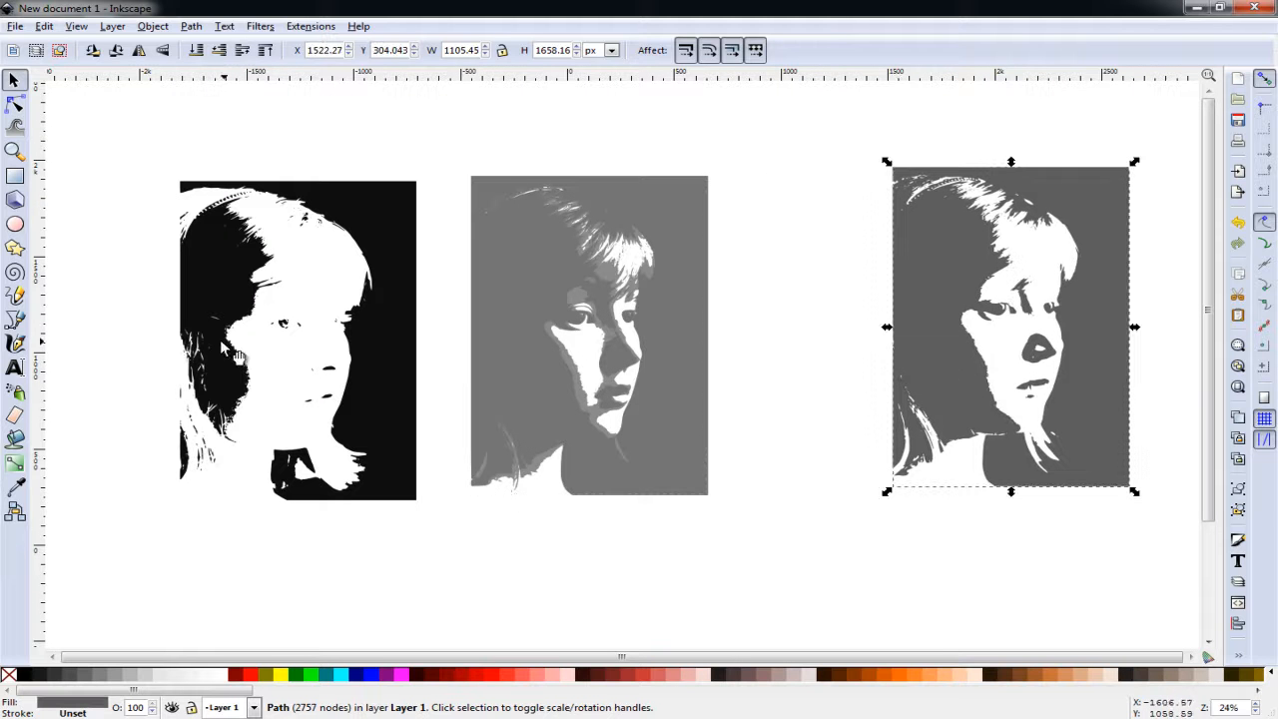
drag(297, 335, 589, 335)
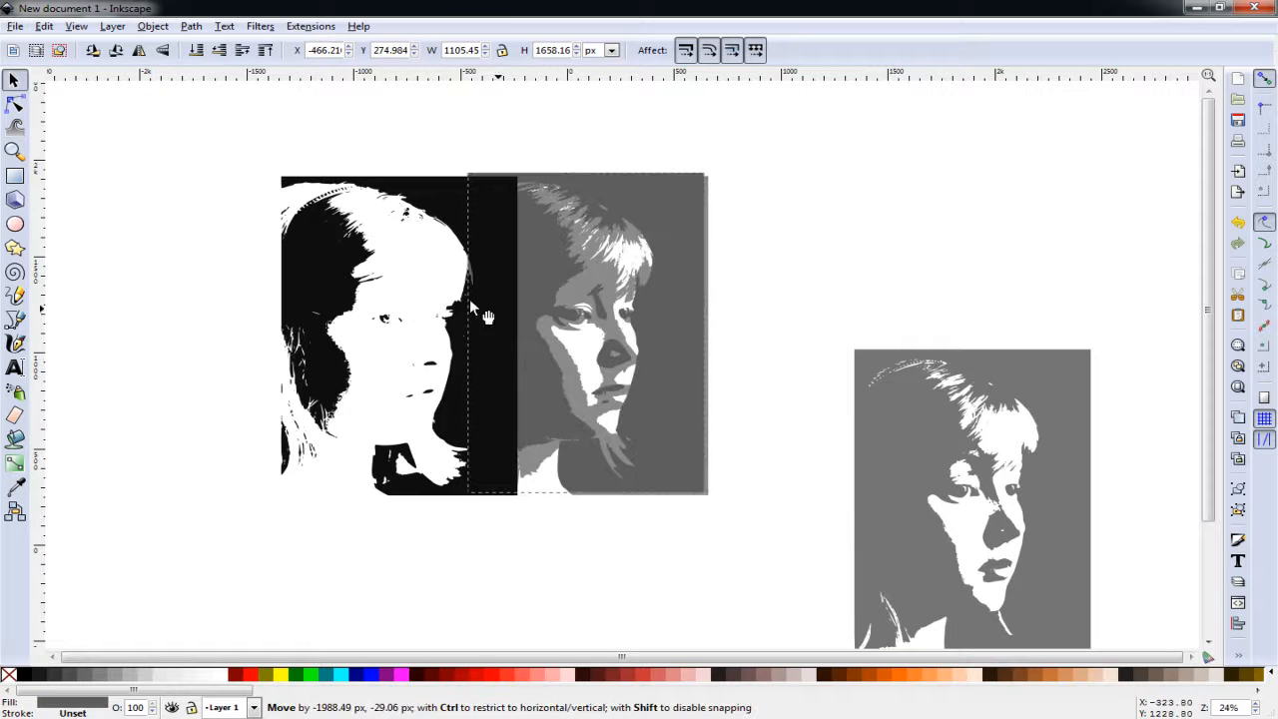
drag(487, 318, 535, 263)
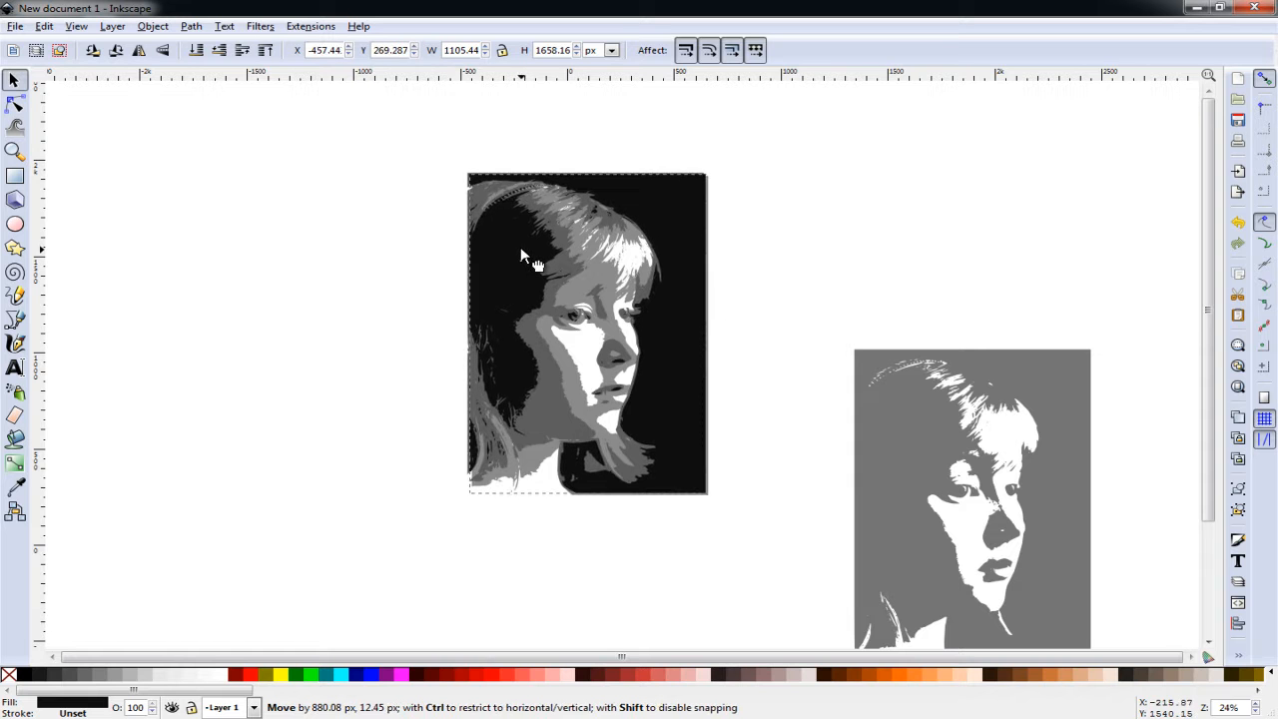
click(777, 451)
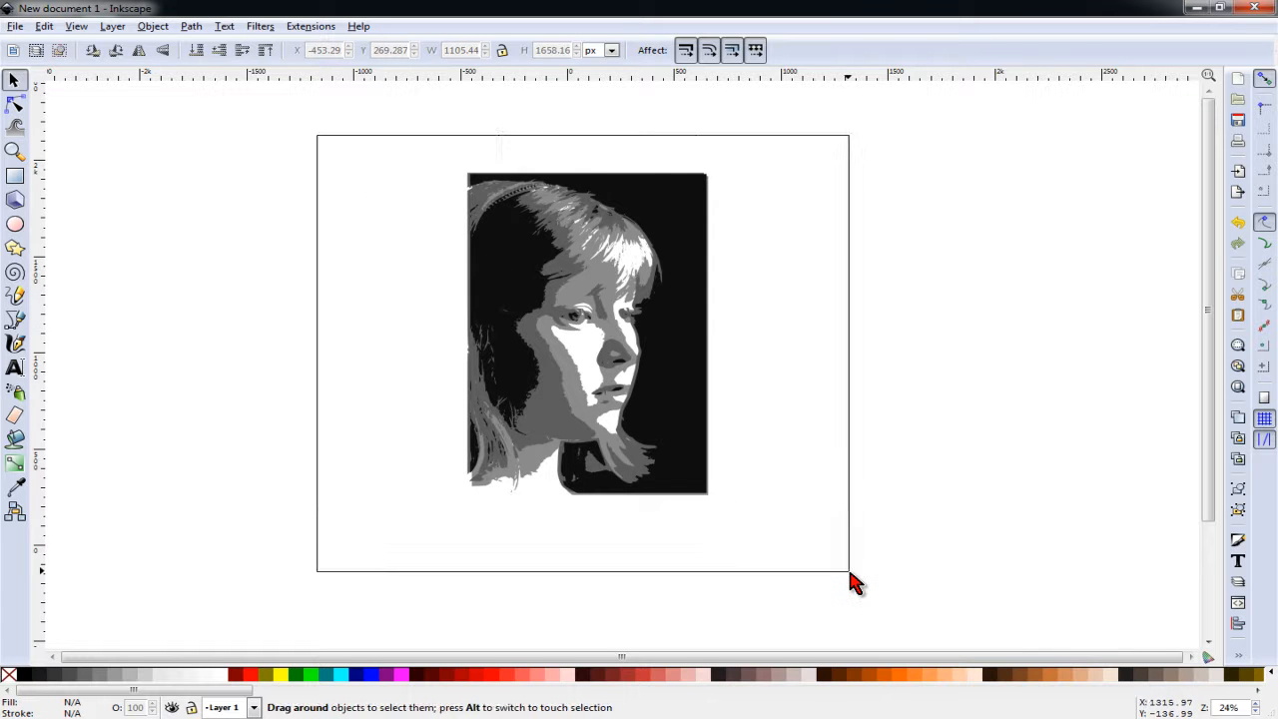
- Centre the three stacked shade paths on the vertical axis with Align and Distribute
click(587, 332)
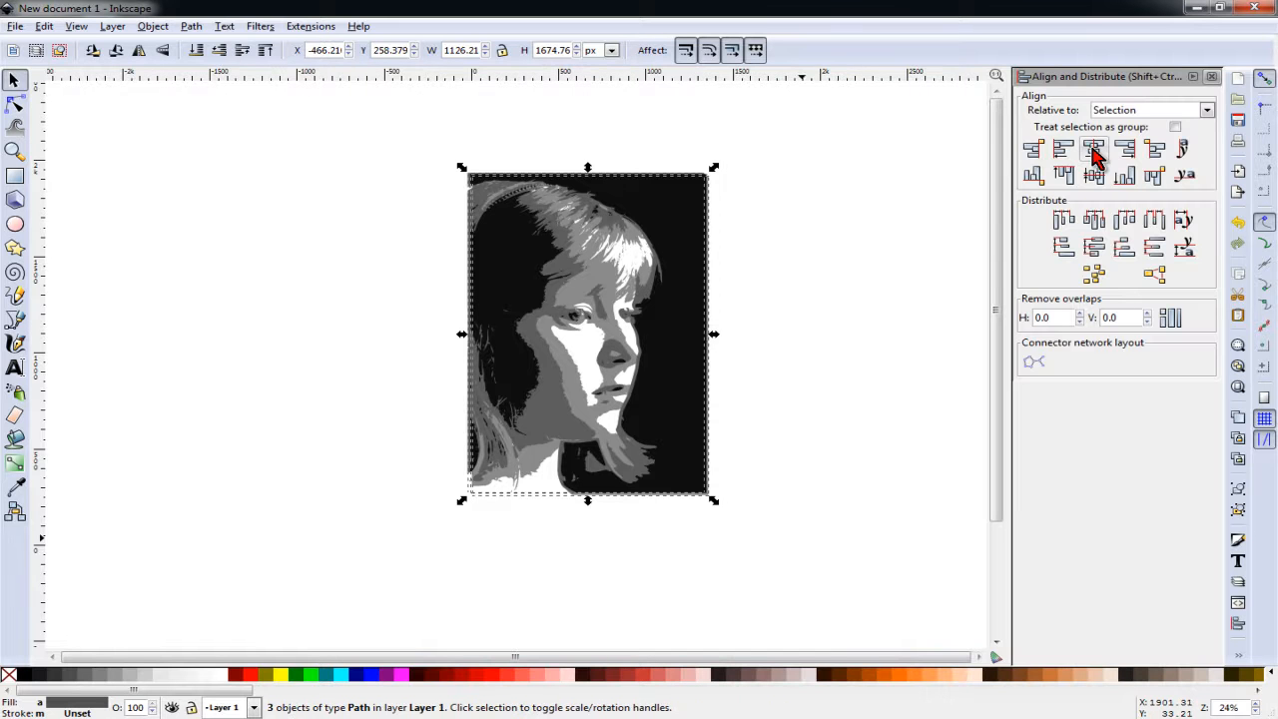
mouse_move(1095, 148)
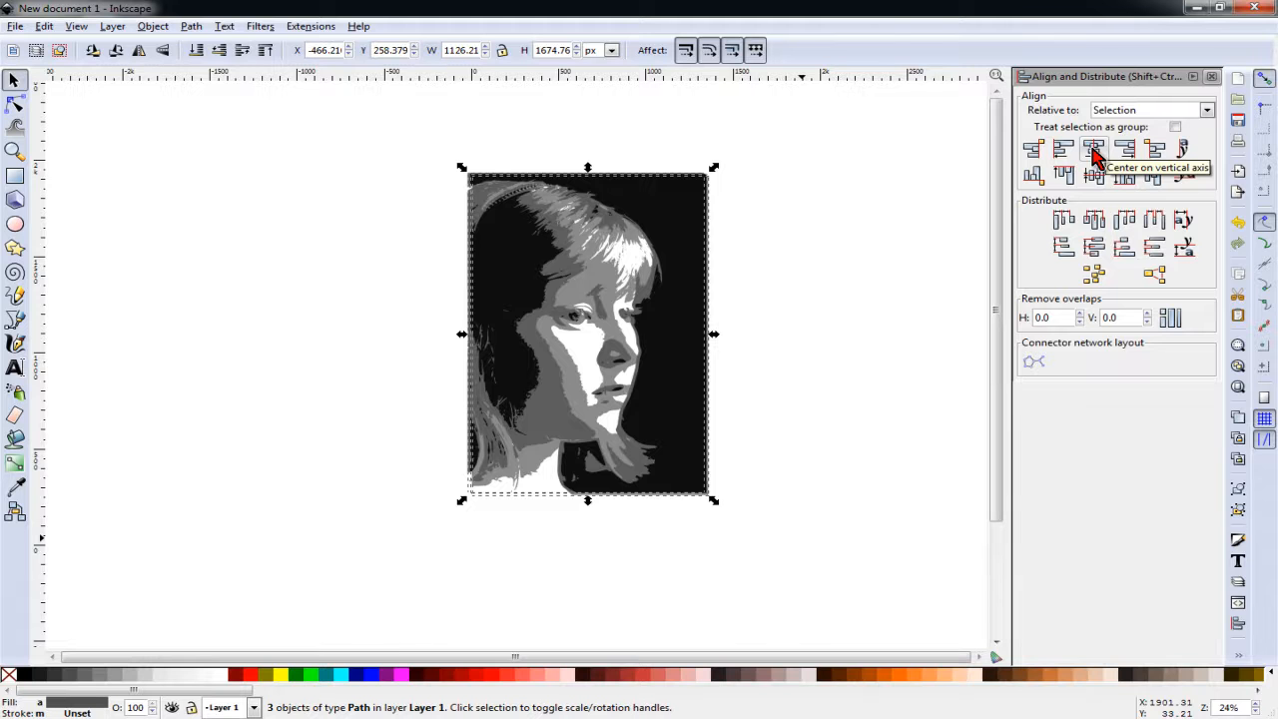
click(1095, 148)
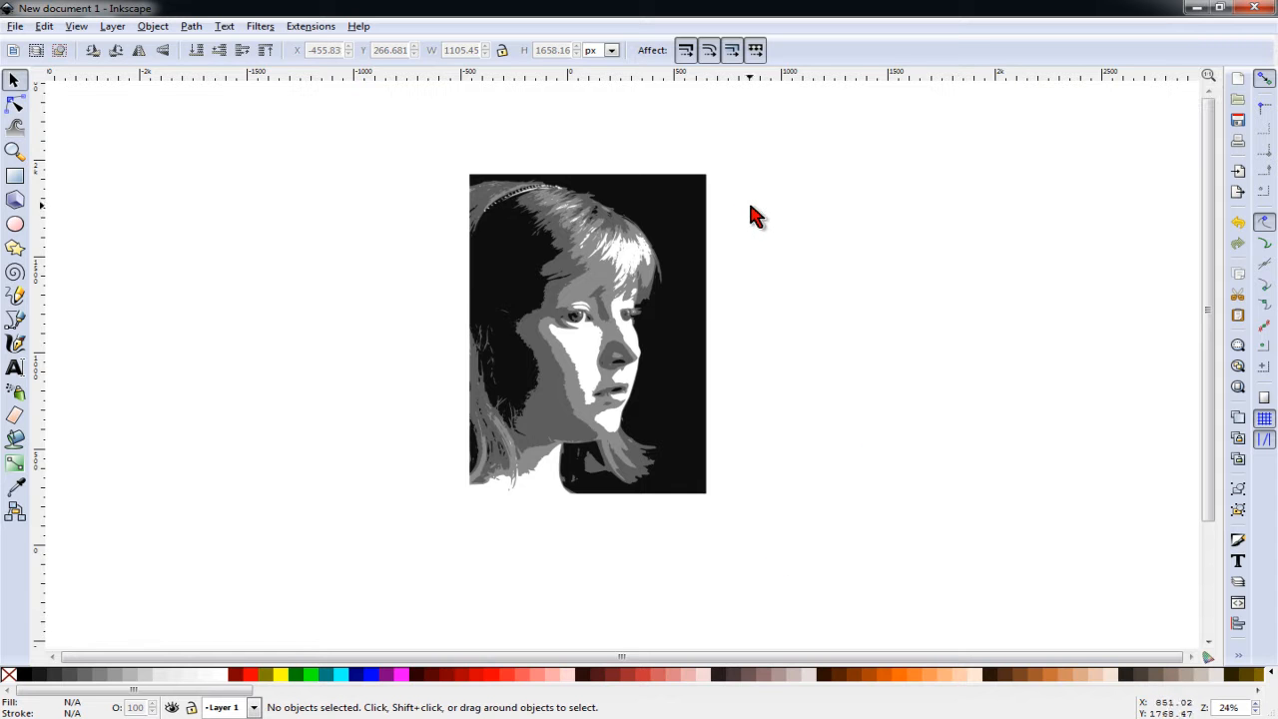
mouse_move(759, 280)
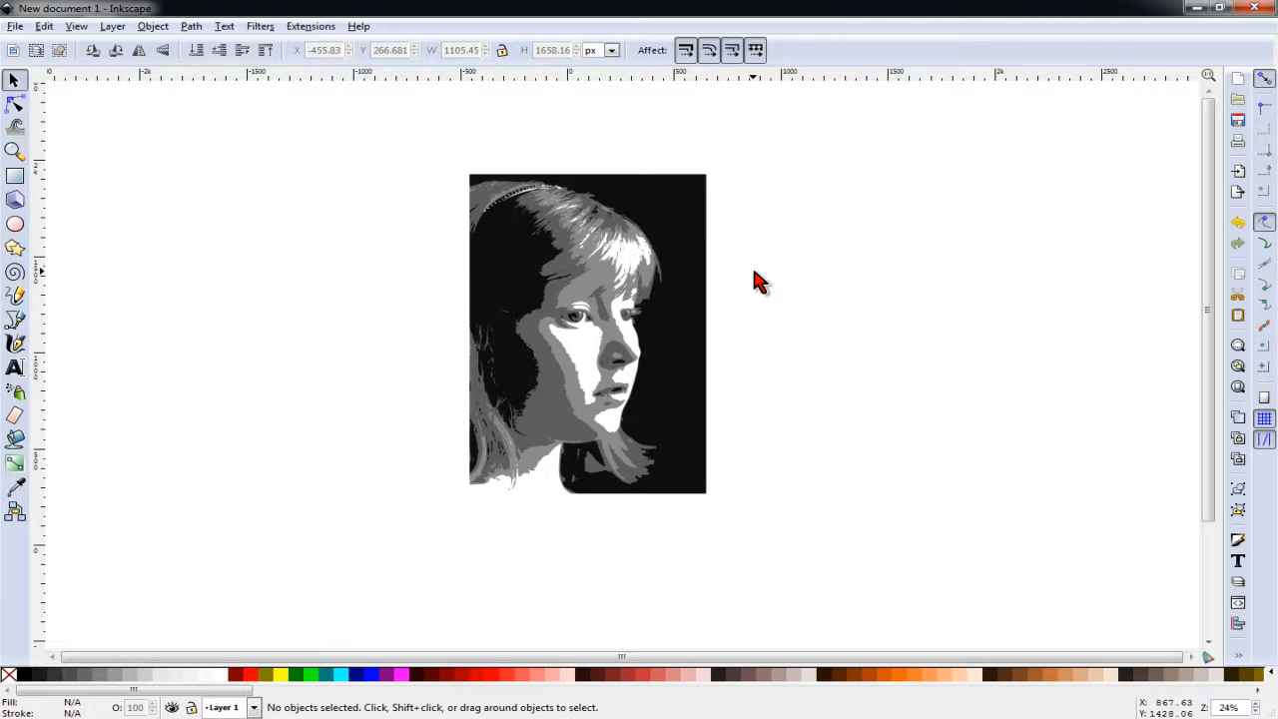
mouse_move(759, 539)
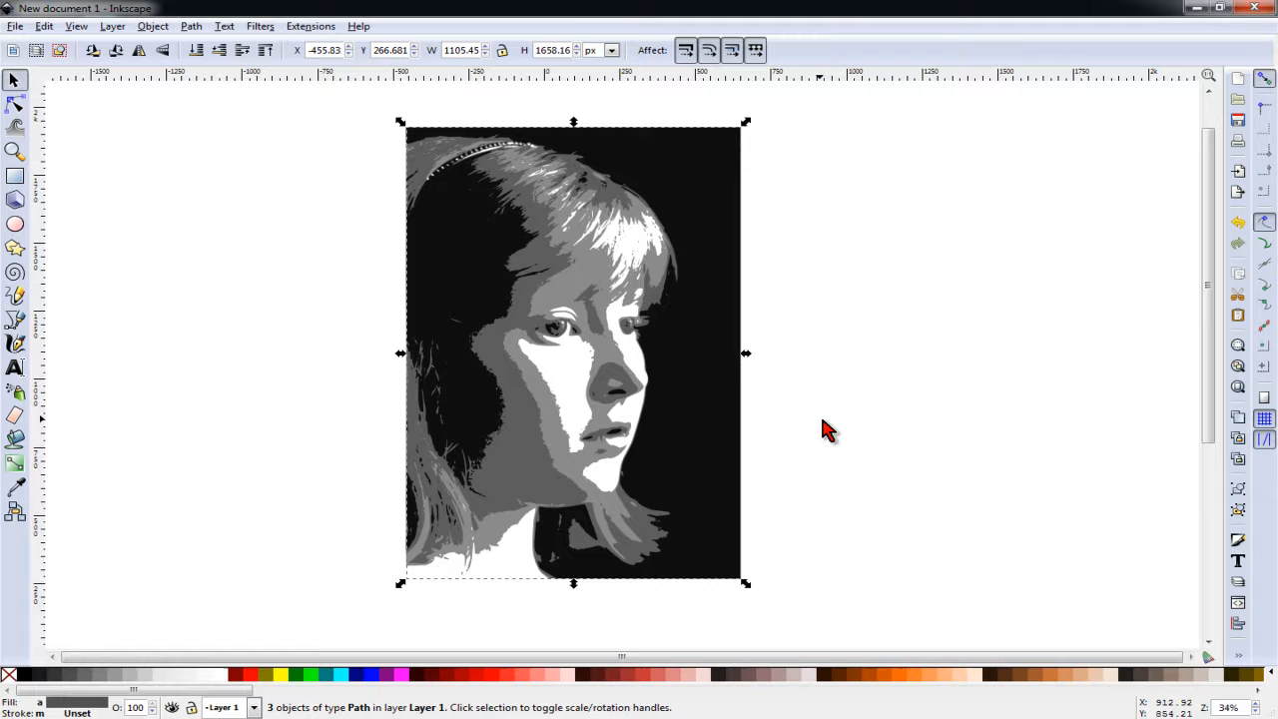
click(293, 132)
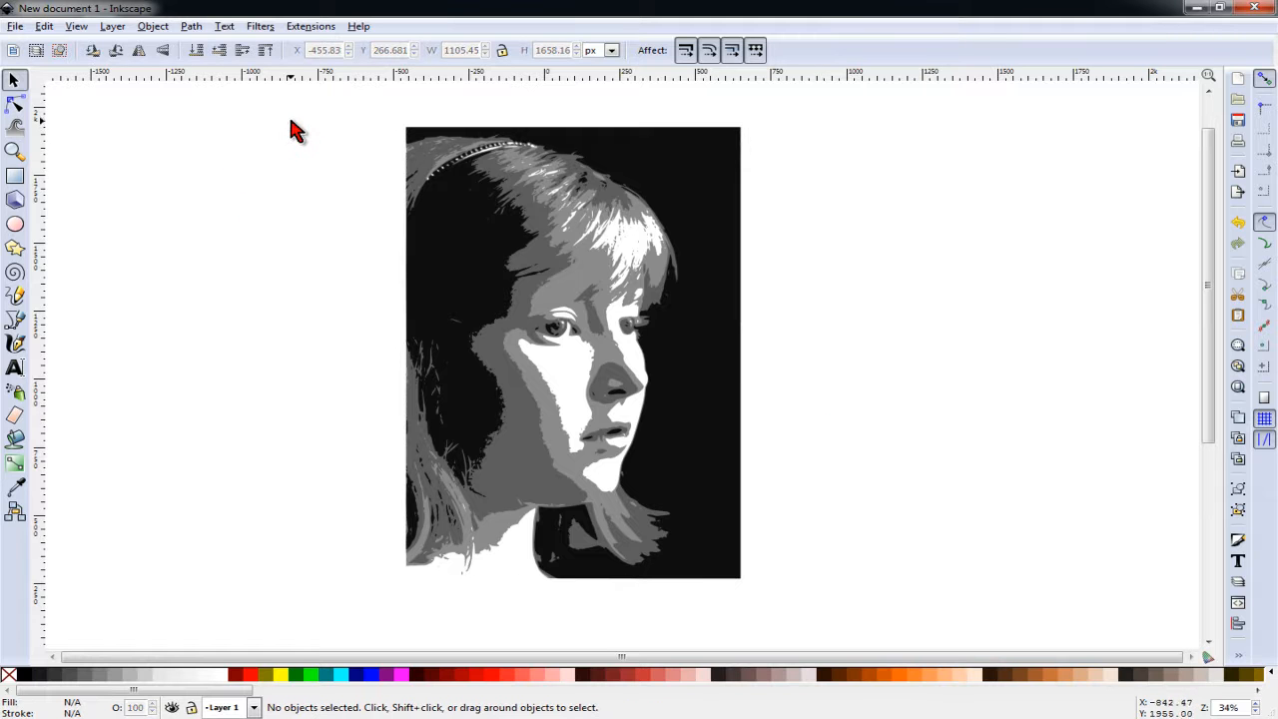
mouse_move(295, 289)
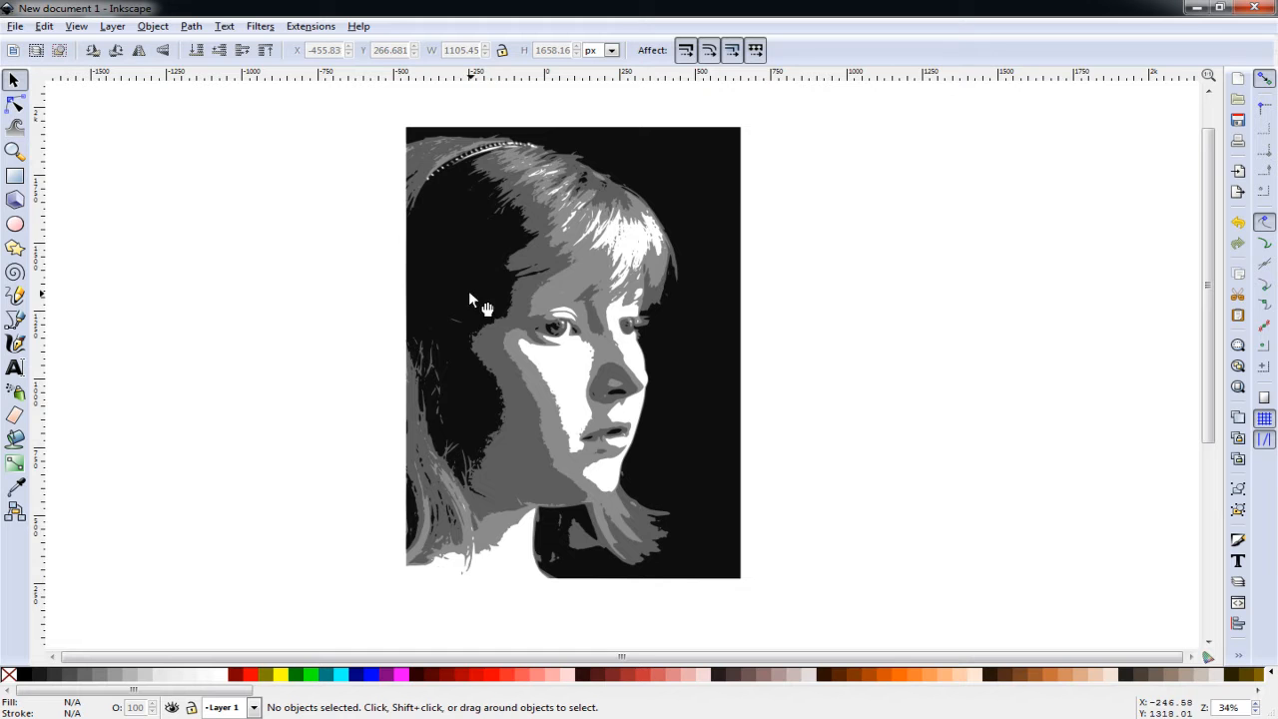
mouse_move(543, 310)
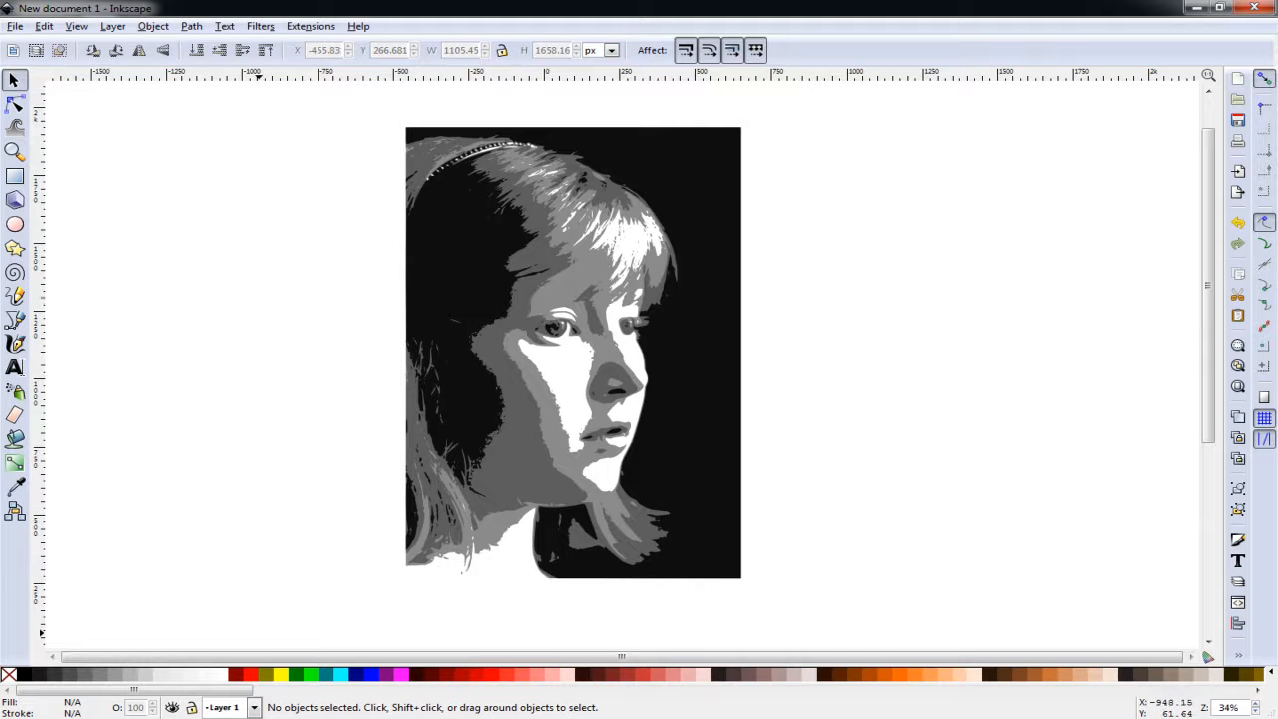
mouse_move(499, 687)
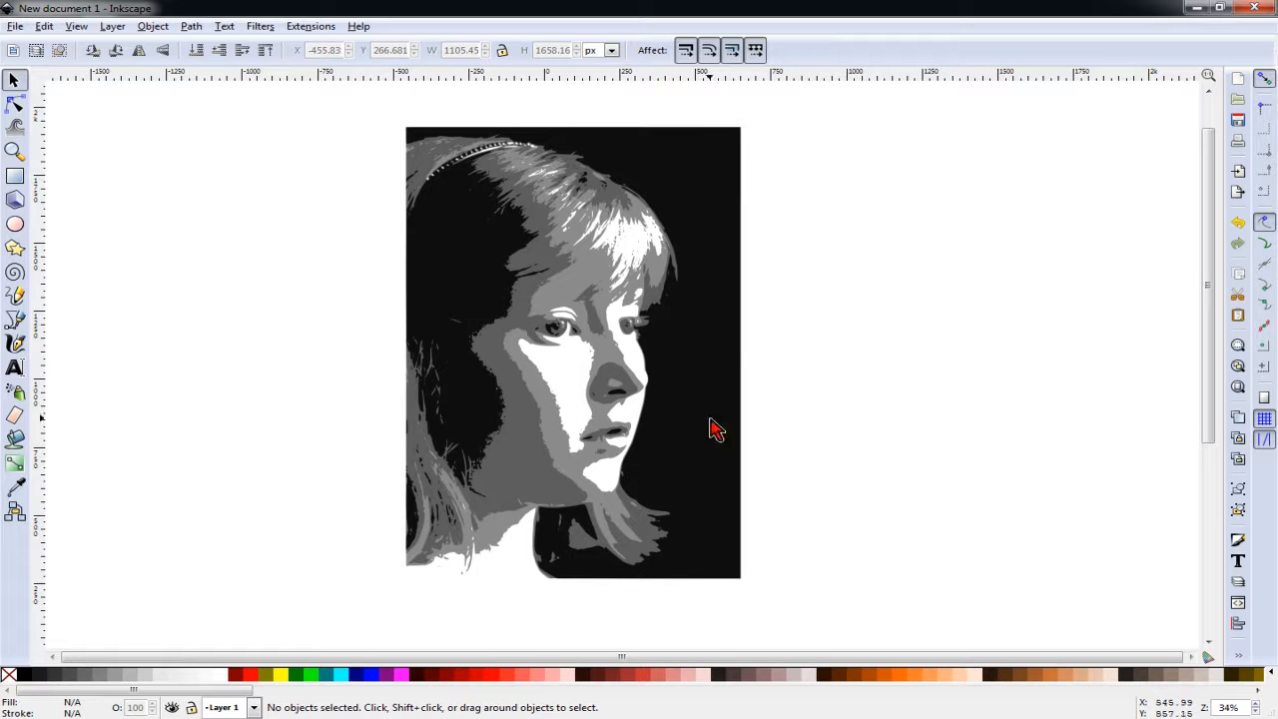
click(573, 350)
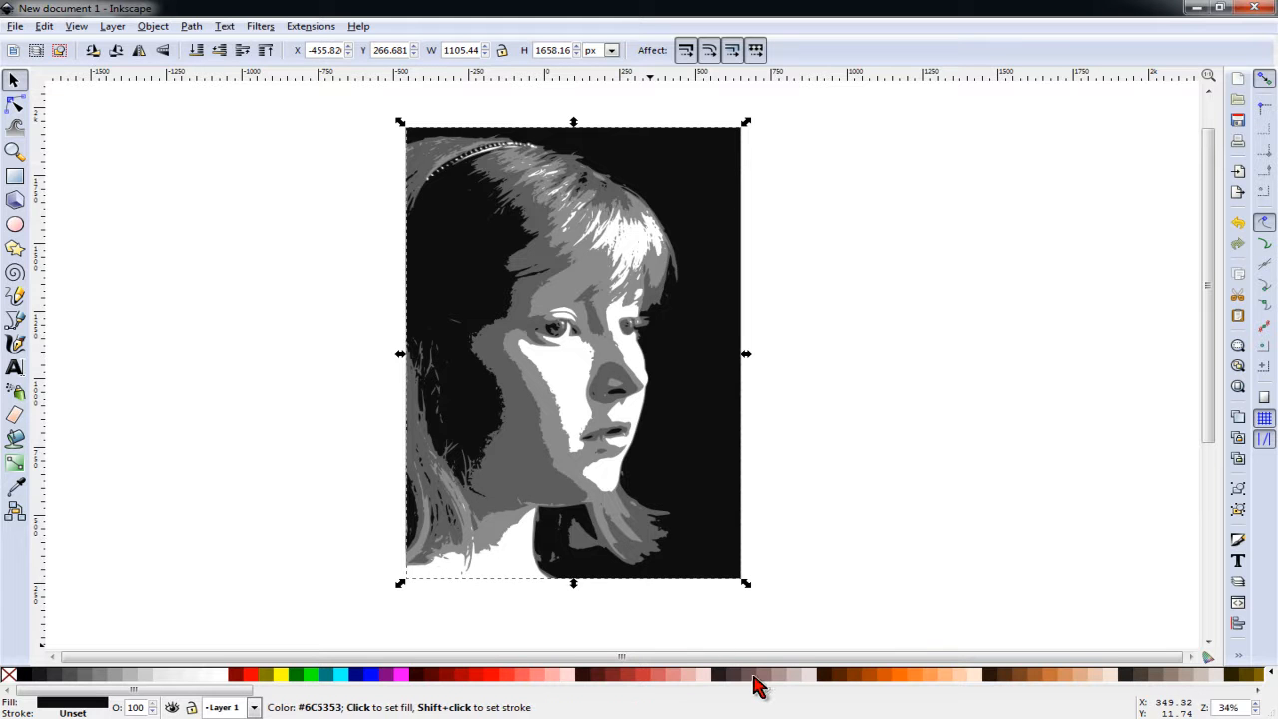
click(757, 675)
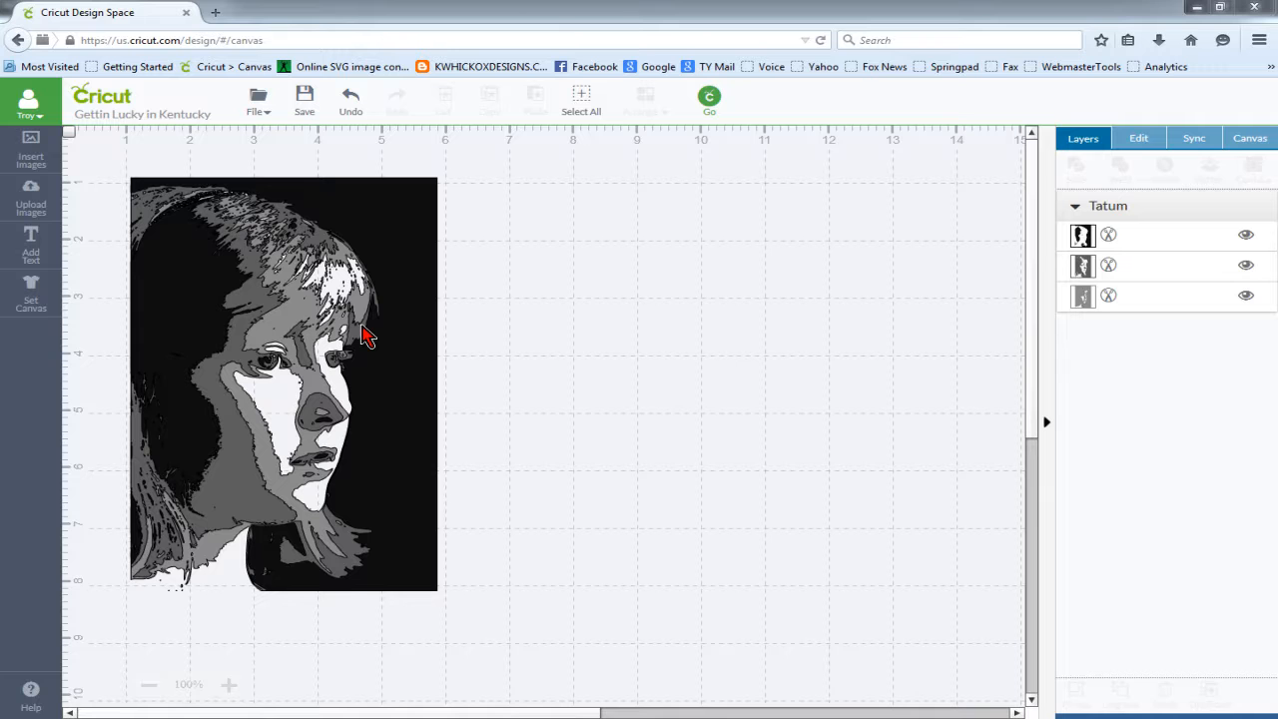
mouse_move(377, 336)
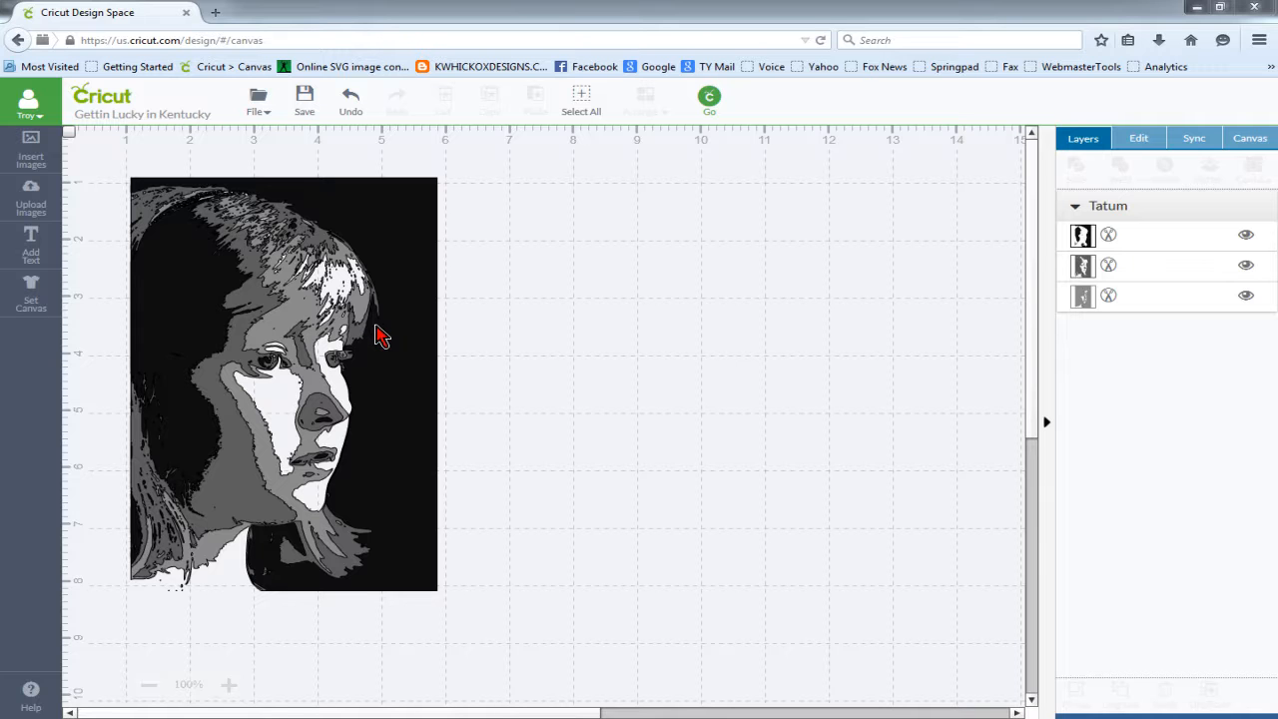
mouse_move(392, 248)
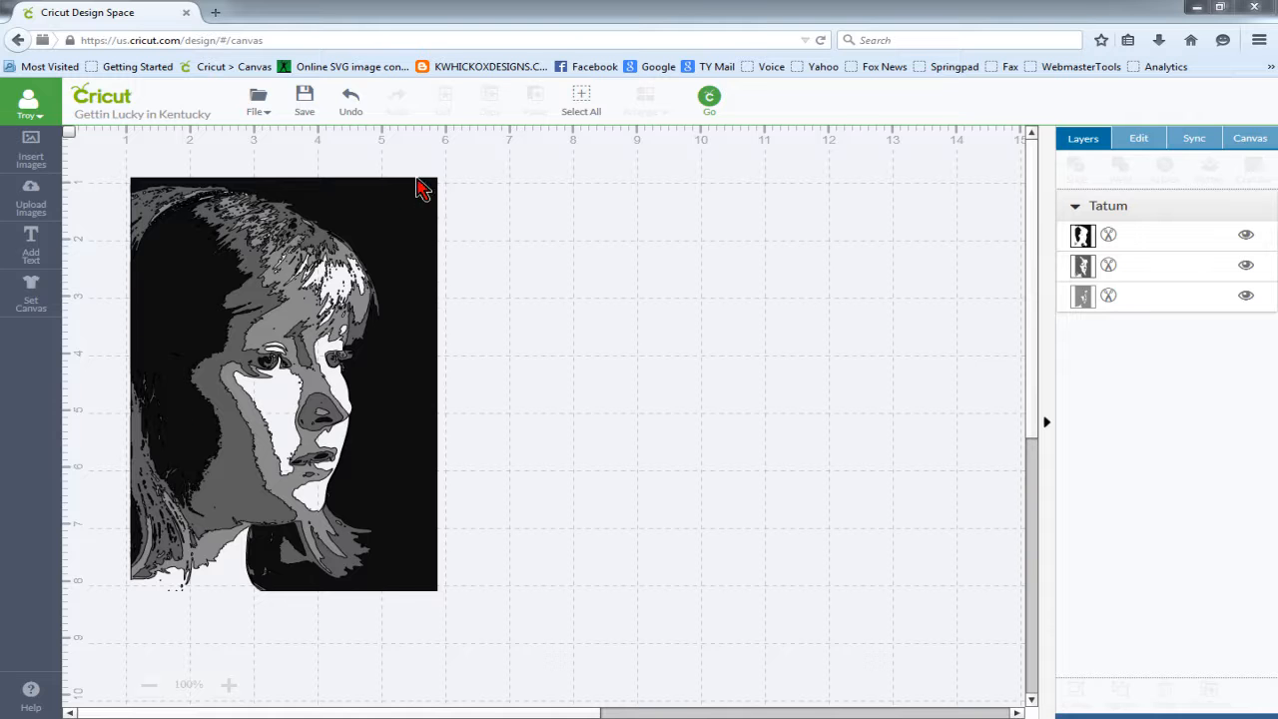
mouse_move(436, 599)
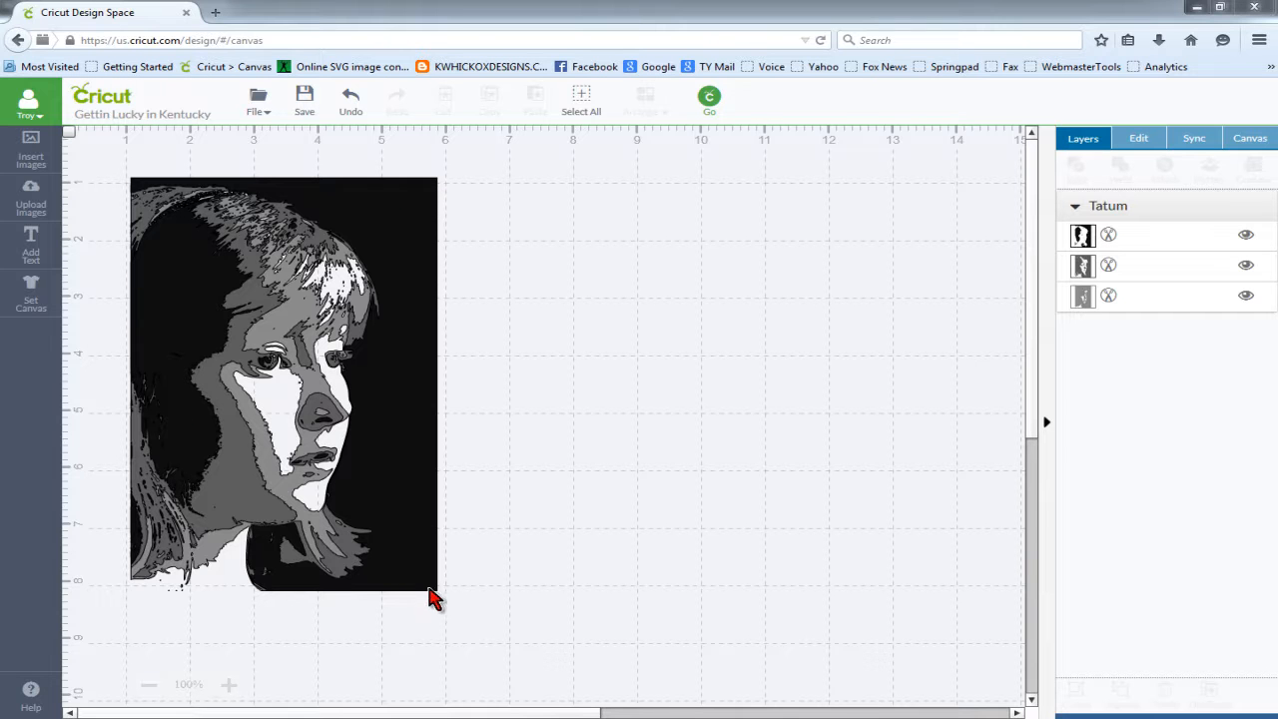
mouse_move(415, 503)
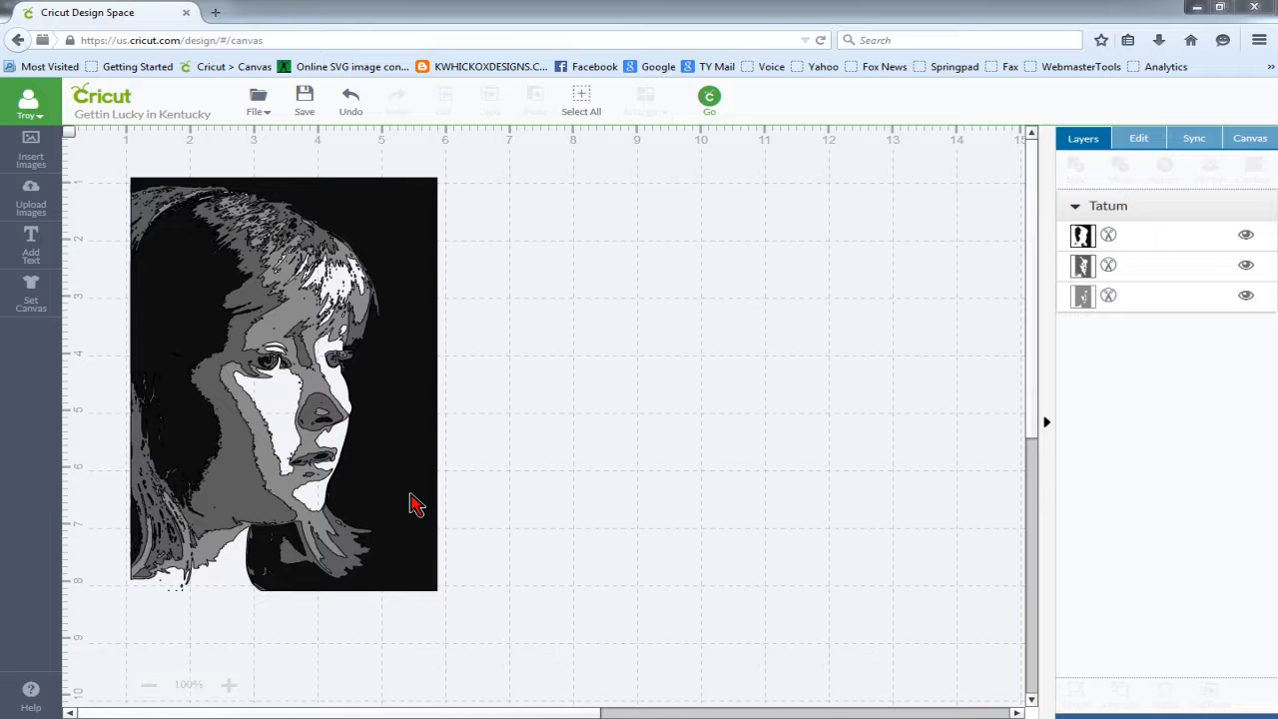
mouse_move(404, 310)
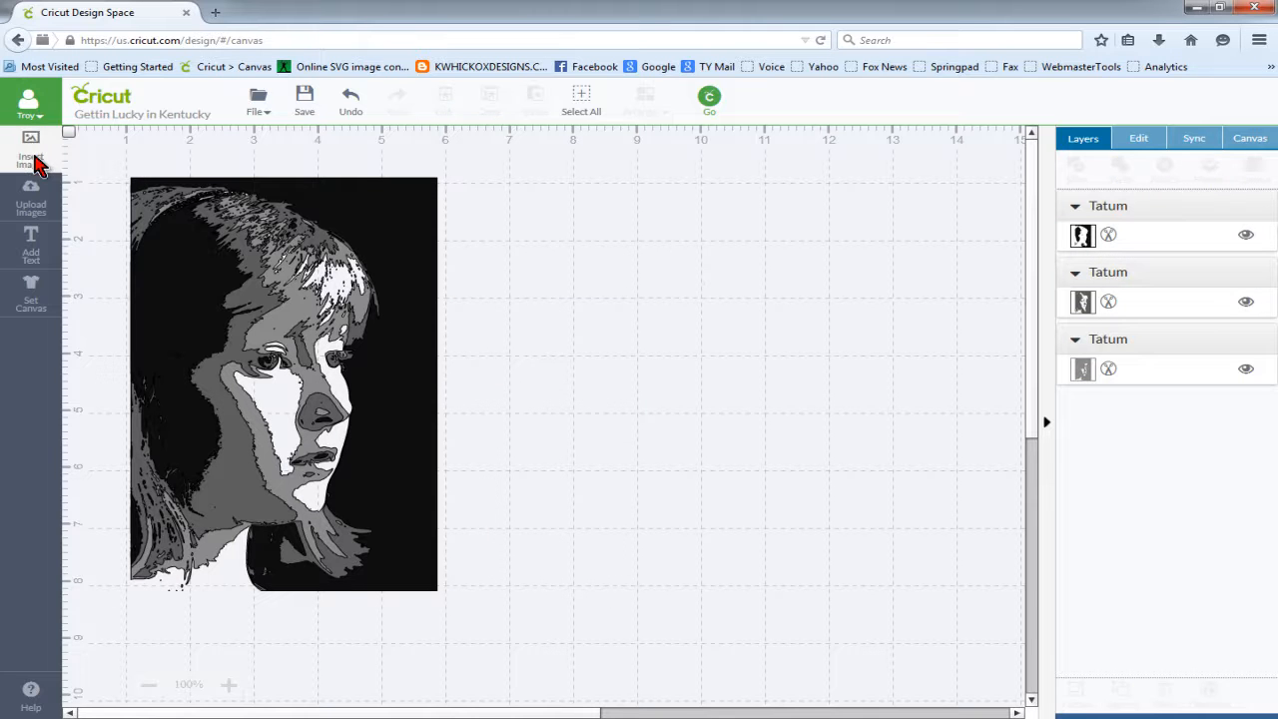
- Insert two 'square' library images under the portrait and select both for attaching
click(30, 160)
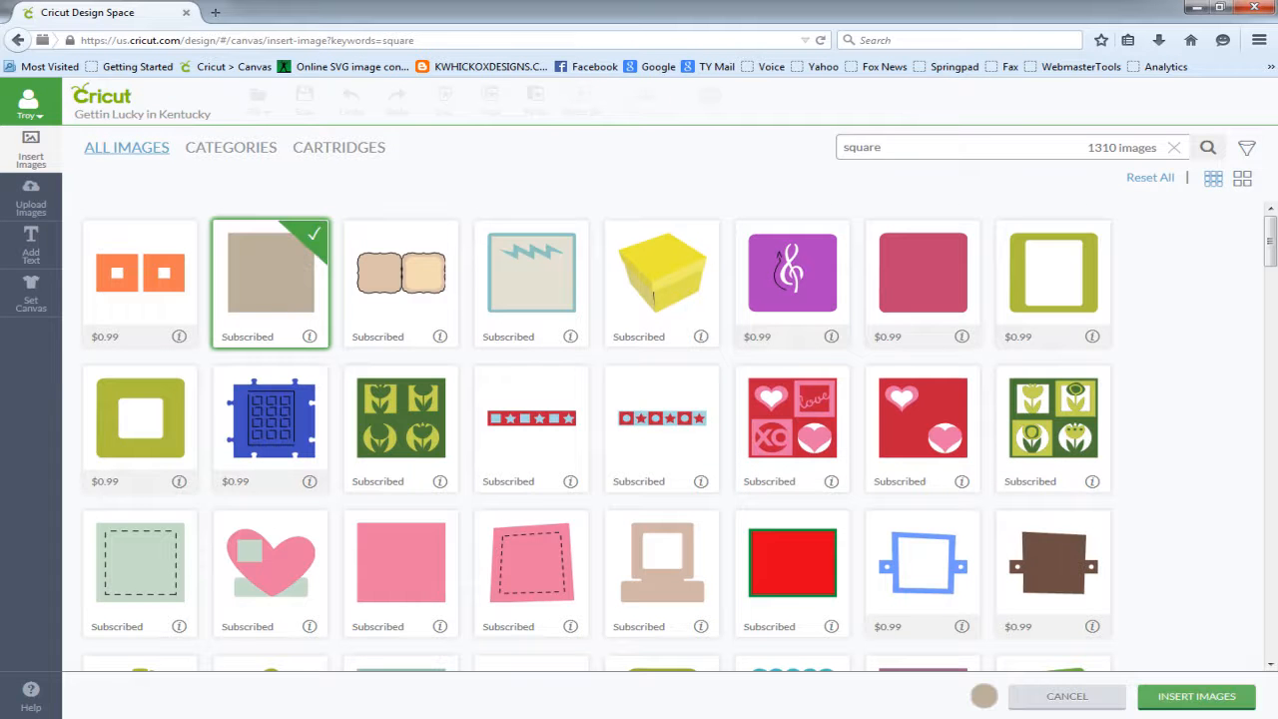
click(1197, 695)
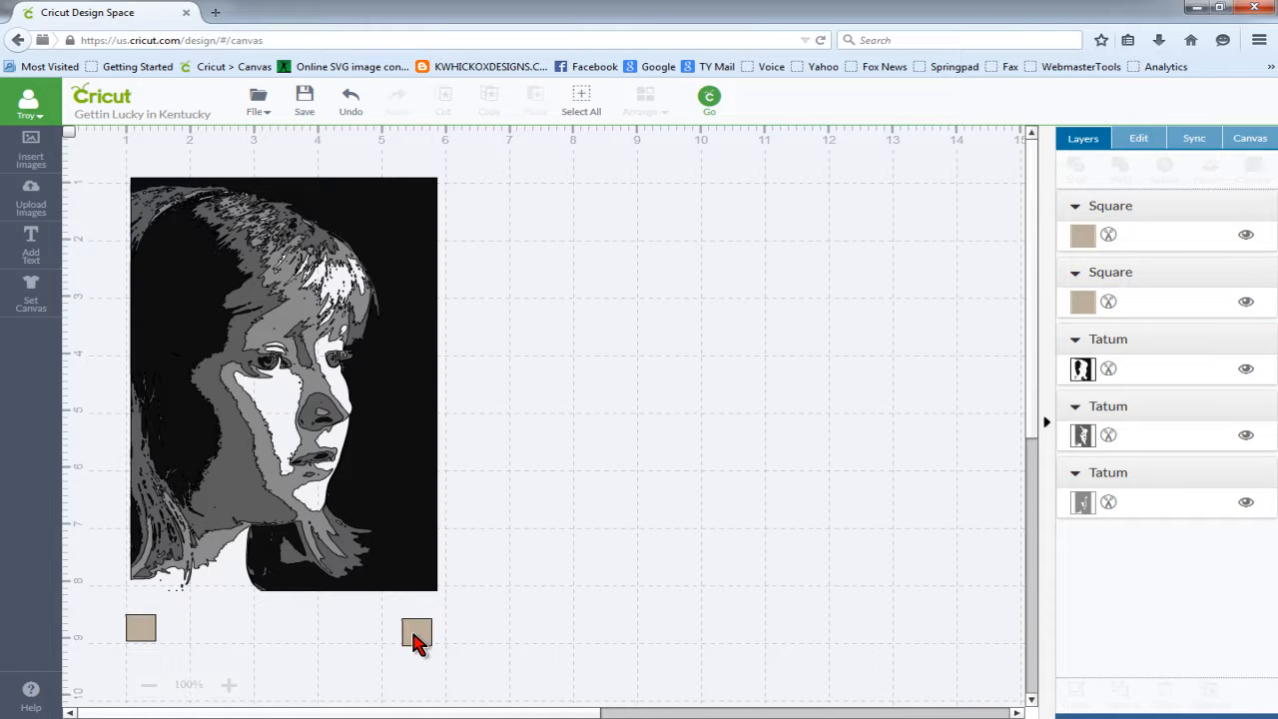
click(415, 632)
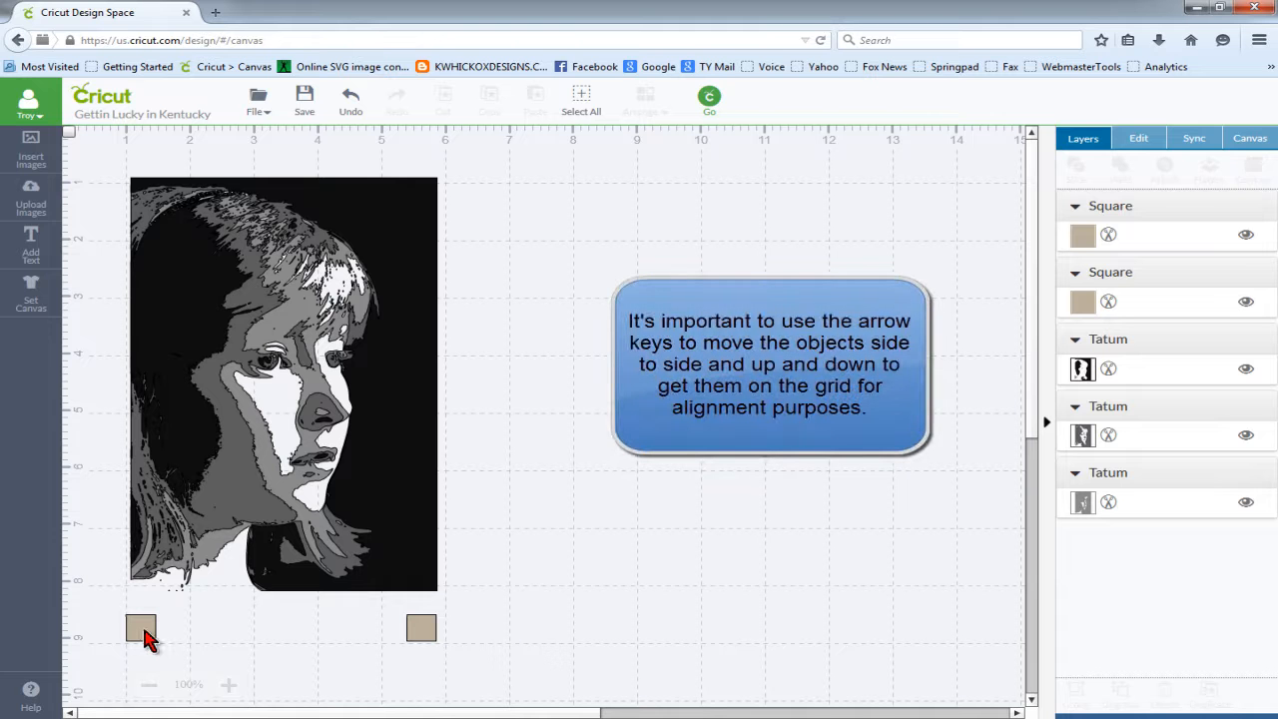
click(139, 627)
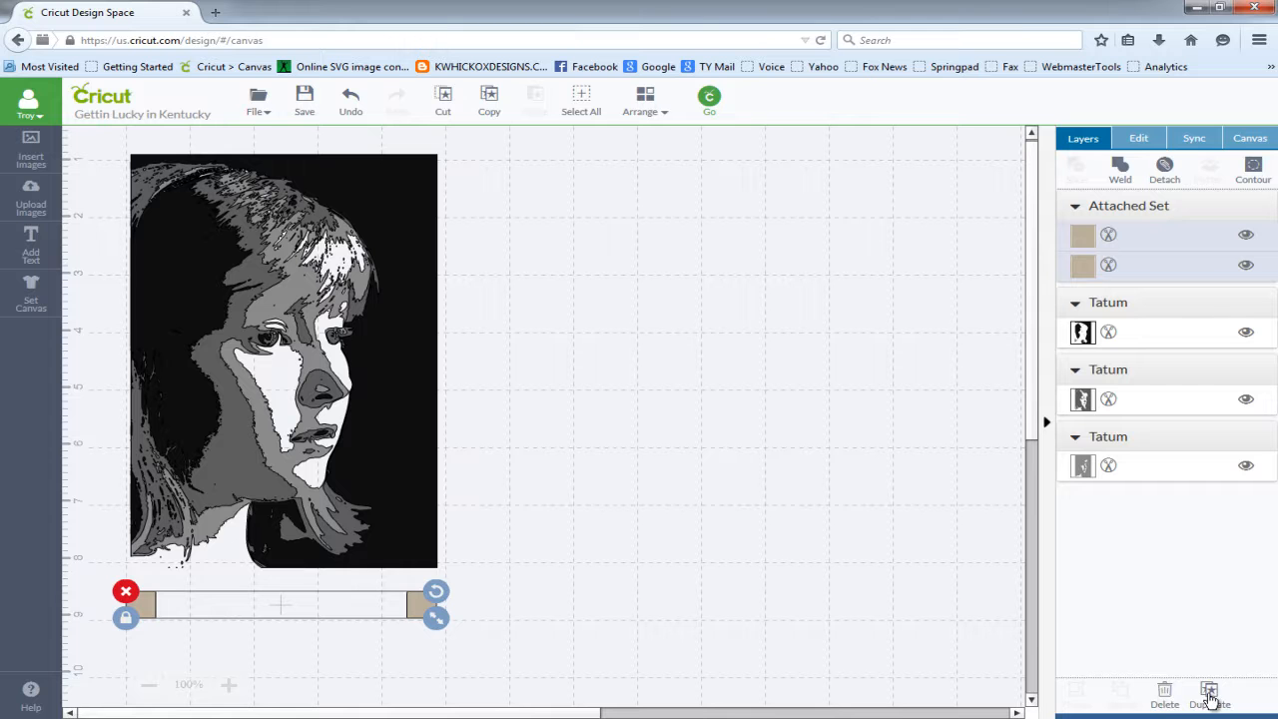
- Duplicate the square pair and attach the black and grey layers each to their squares
click(1210, 695)
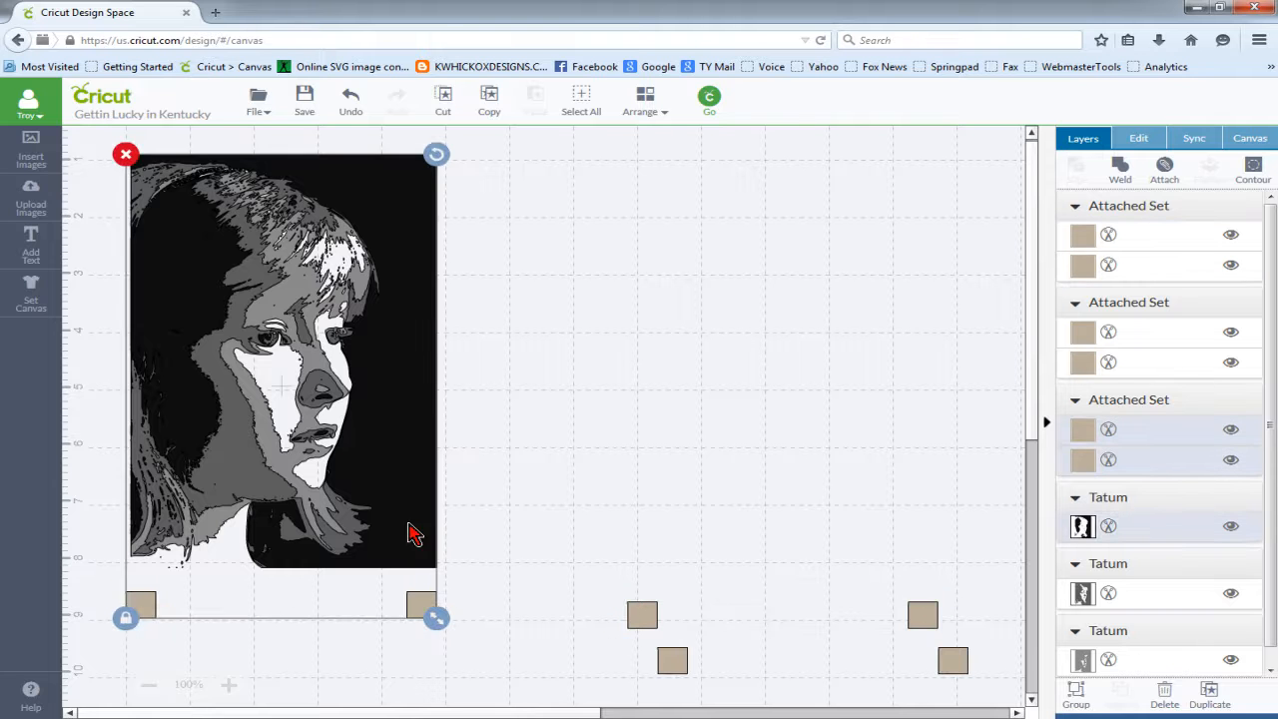
right_click(415, 531)
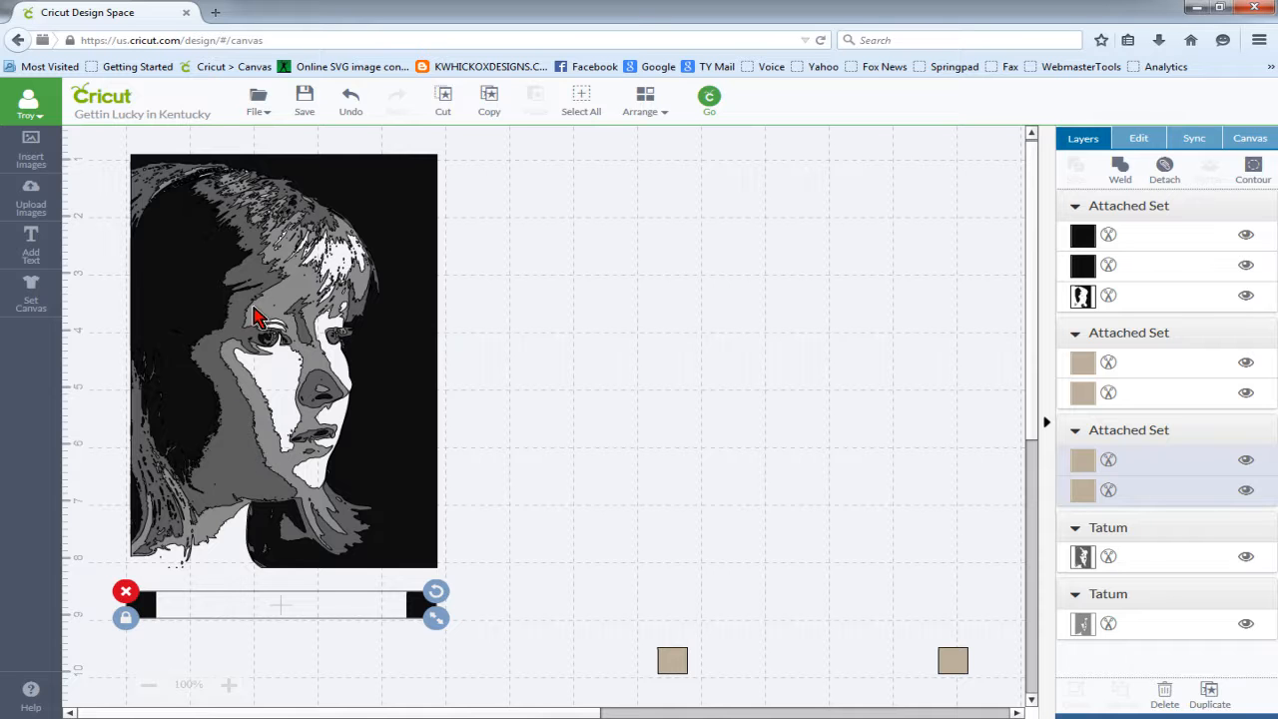
mouse_move(219, 369)
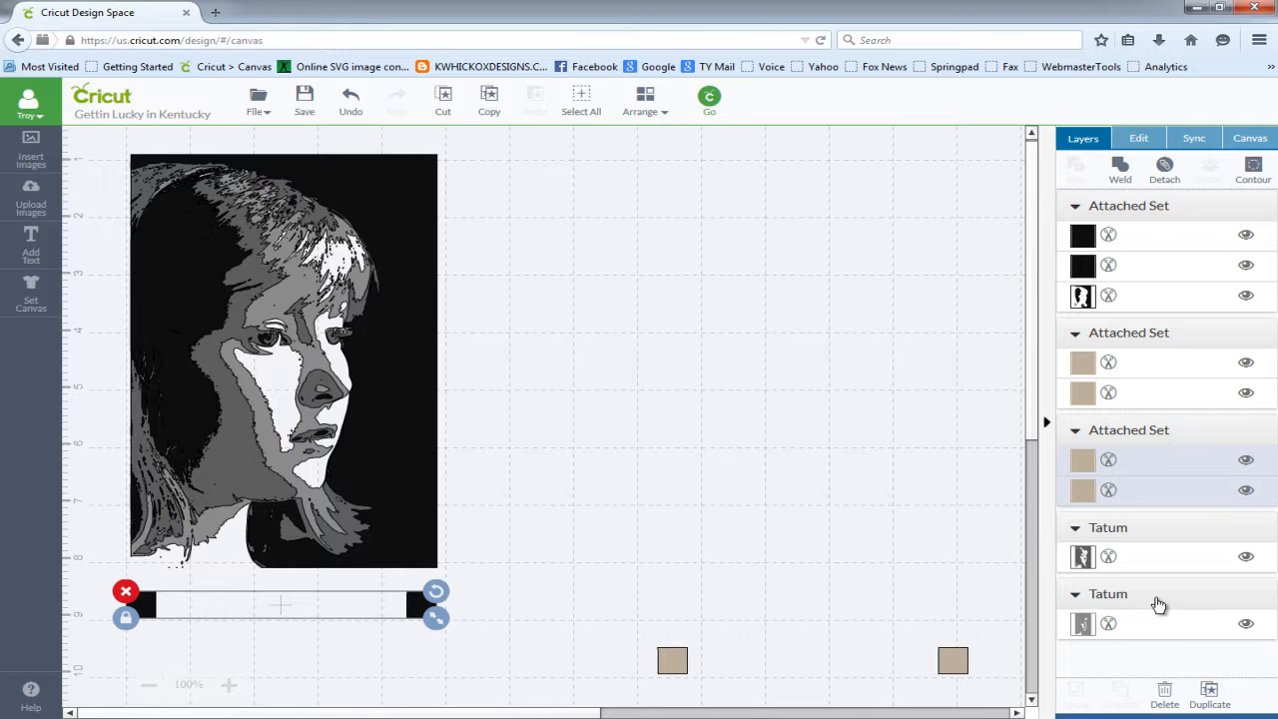
mouse_move(1155, 569)
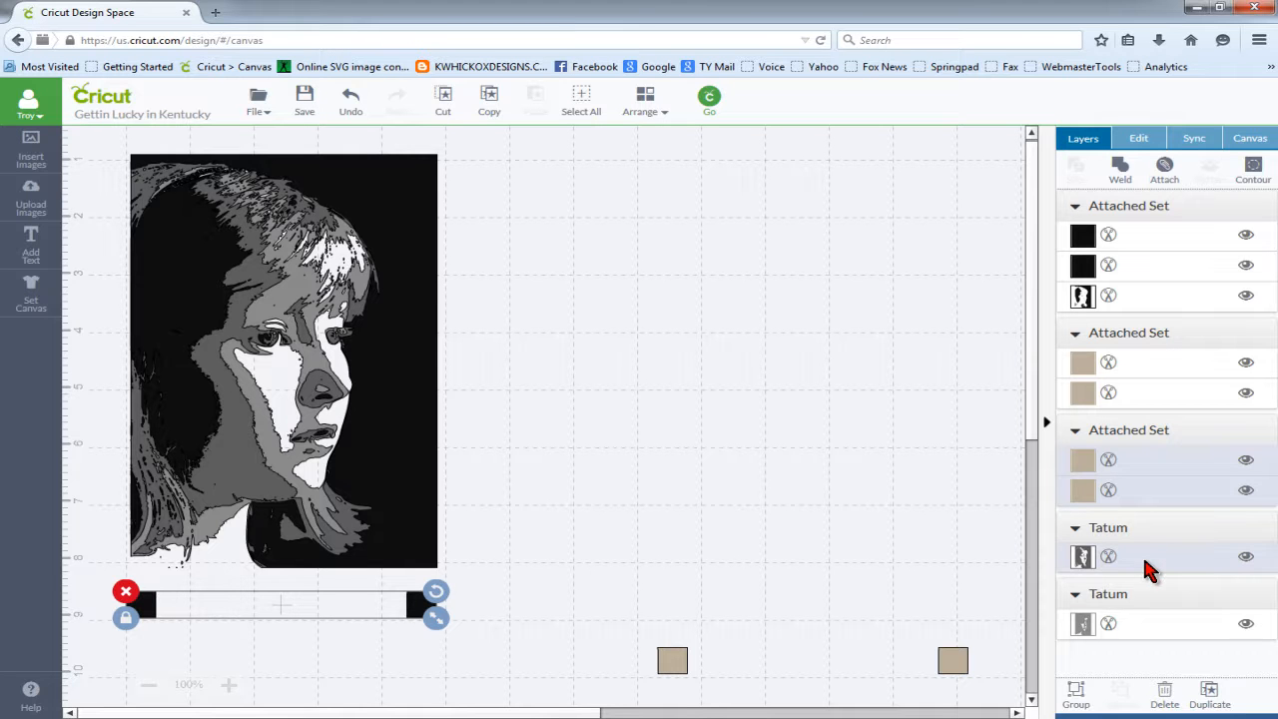
right_click(284, 383)
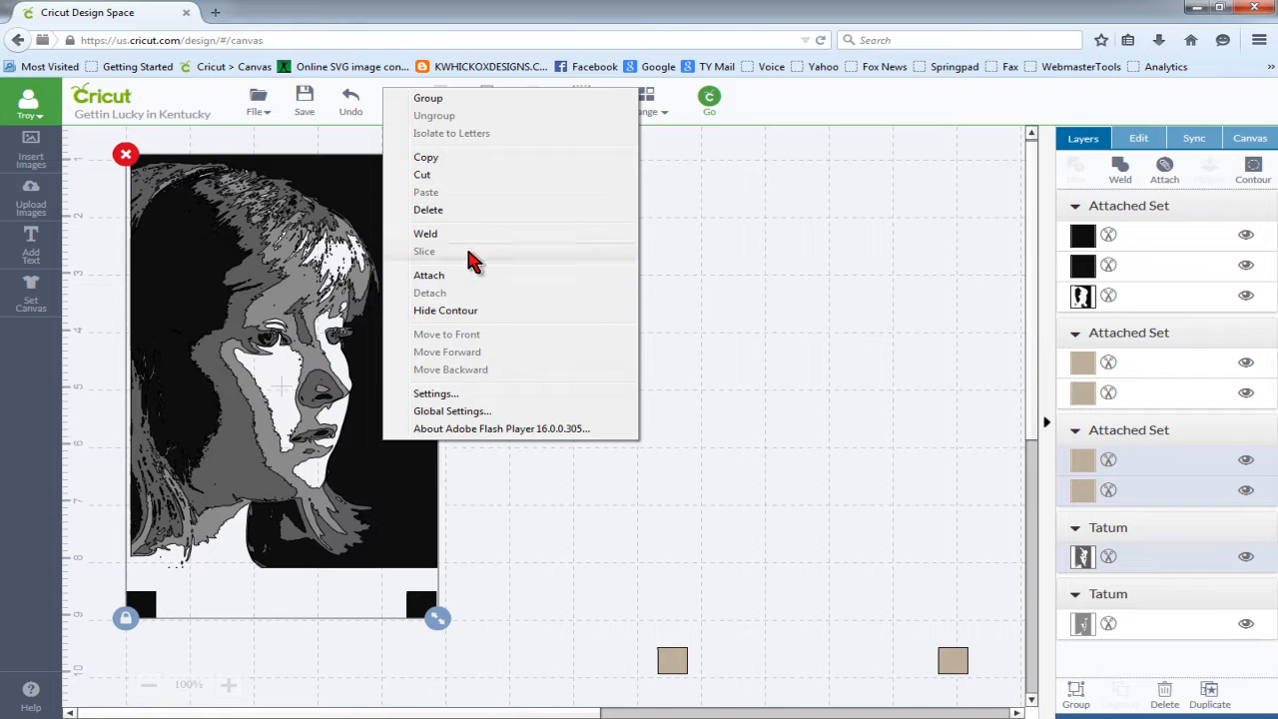
click(783, 599)
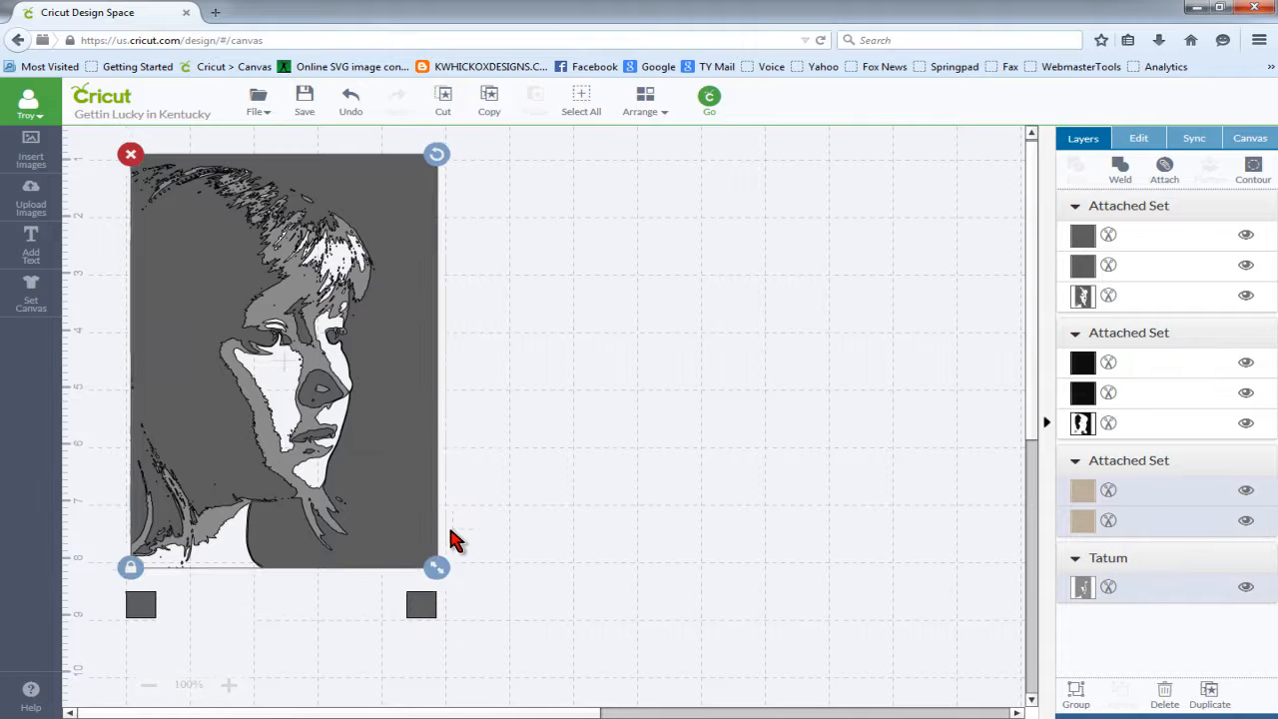
- Attach the lightest layer to its squares and send the sets to the mat preview with Go
right_click(284, 359)
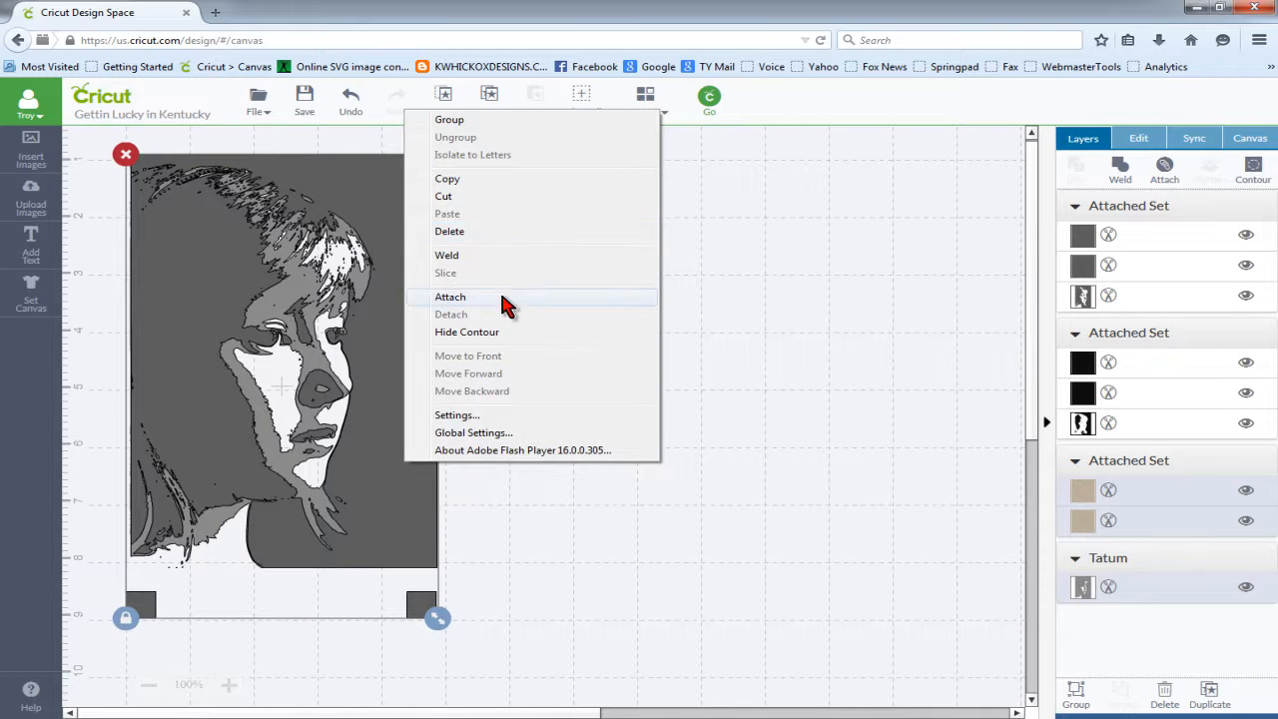
click(449, 296)
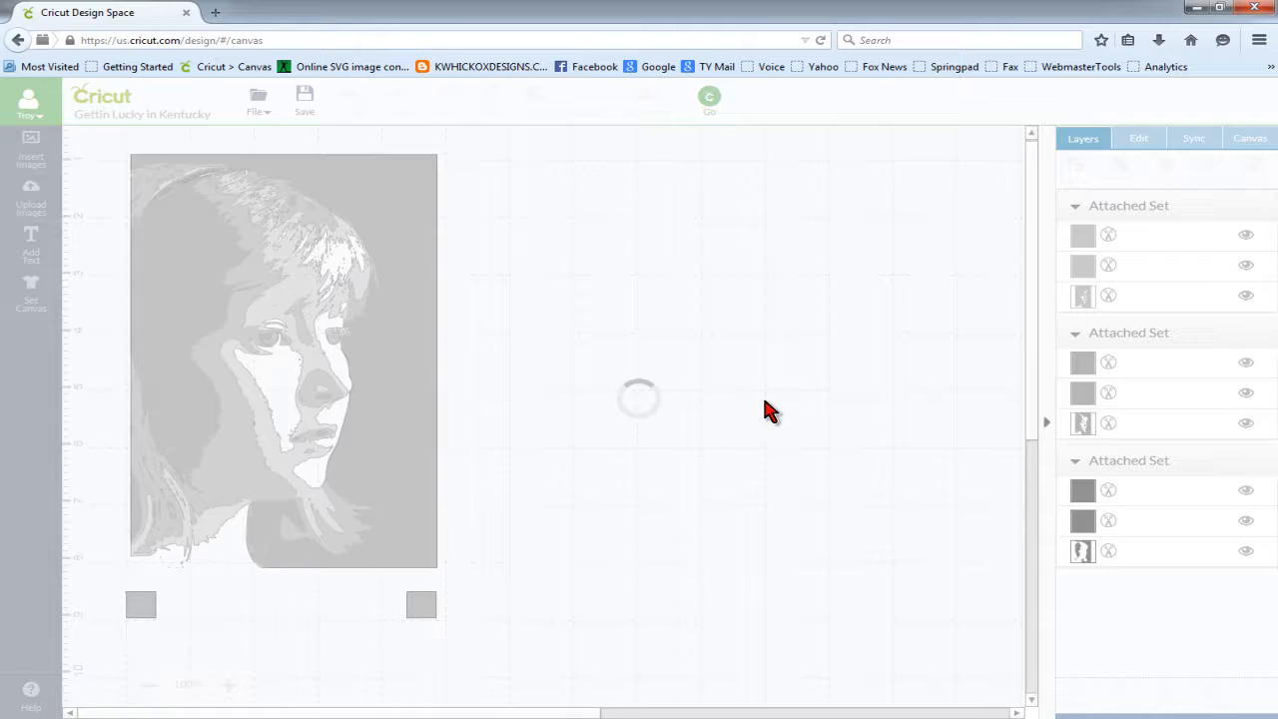
click(709, 96)
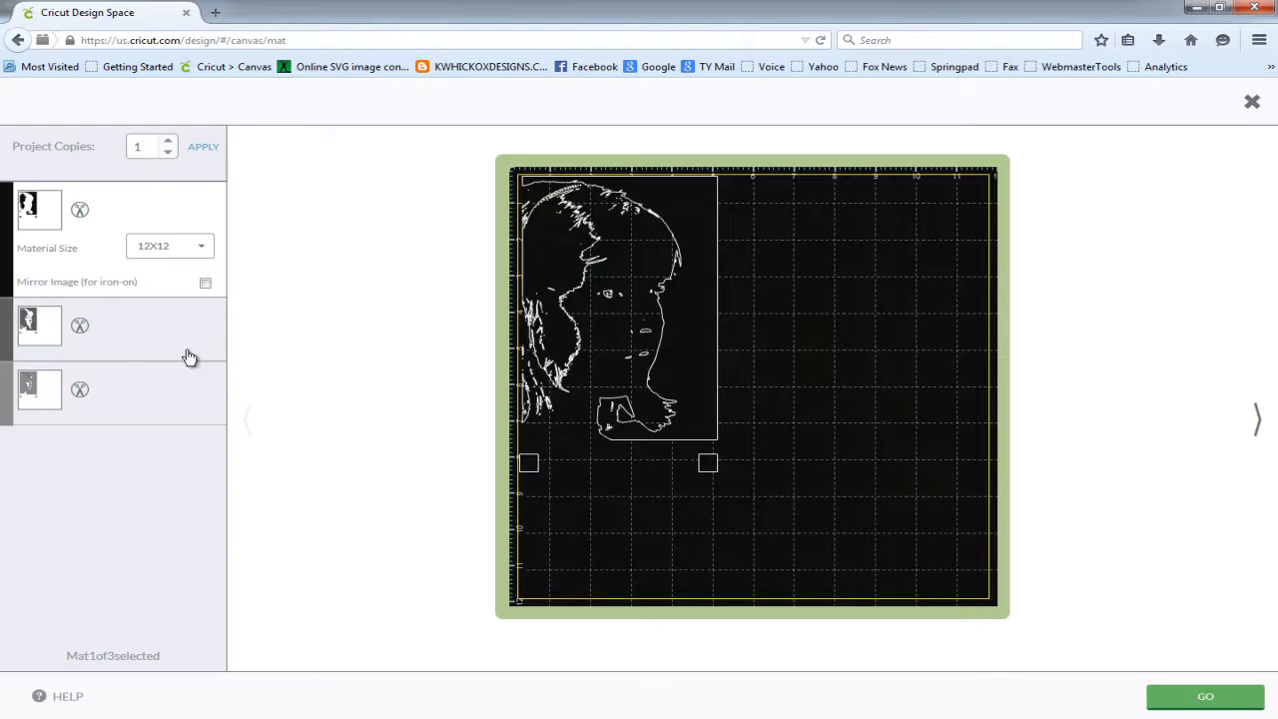